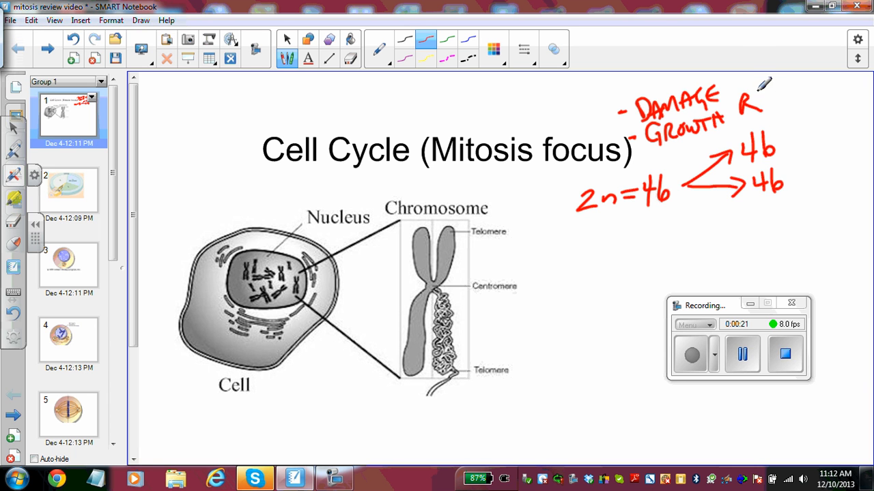
Finish handwriting REPRODUCTION in red beside GROWTH on the cell cycle slide
left_click_drag(755, 102, 785, 99)
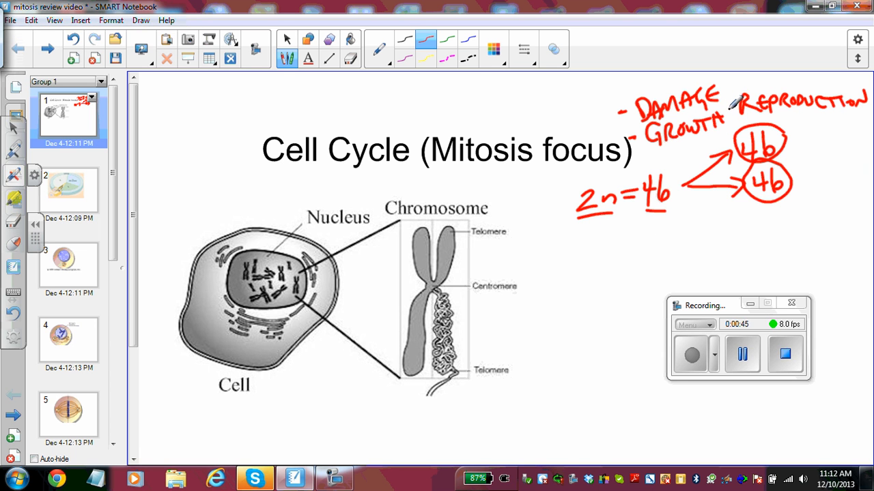
mouse_move(641, 220)
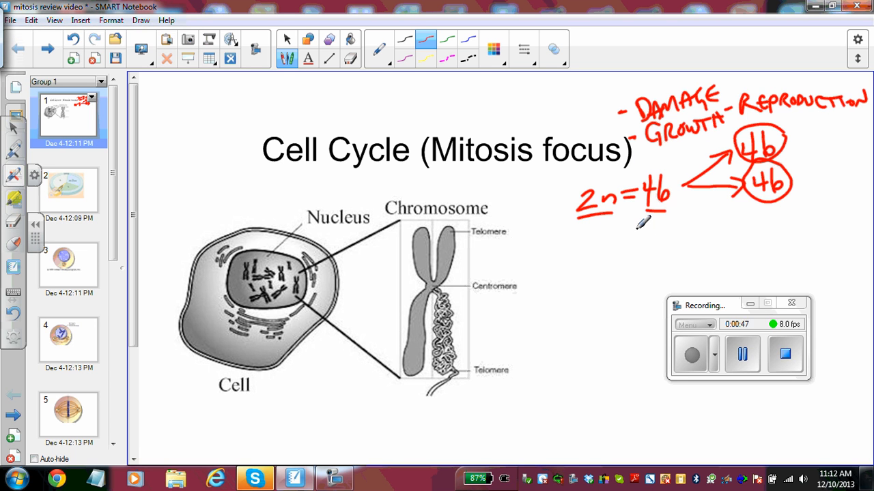
mouse_move(600, 345)
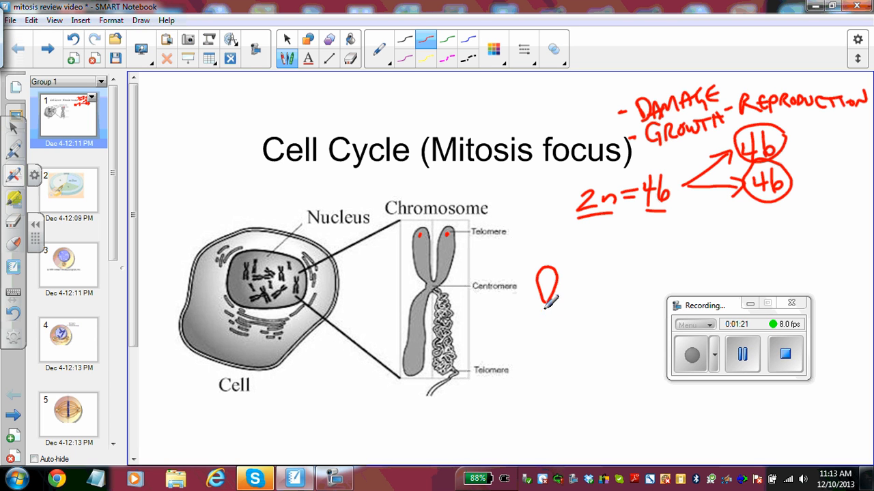
Draw a red looped duplicated-chromosome stroke beside the Centromere label
left_click_drag(546, 300, 546, 354)
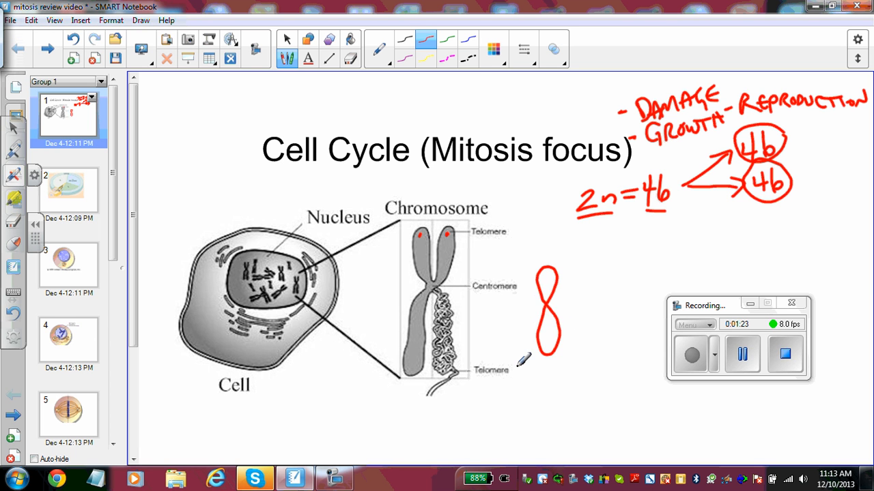
mouse_move(515, 346)
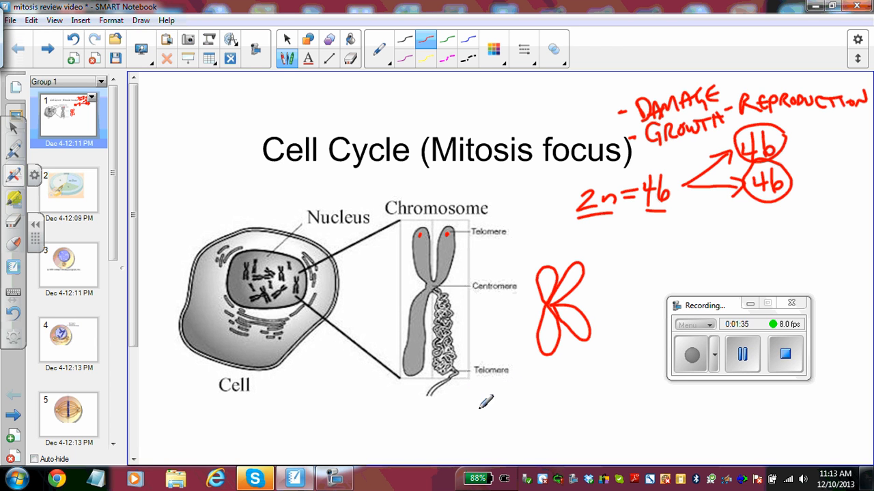
mouse_move(478, 401)
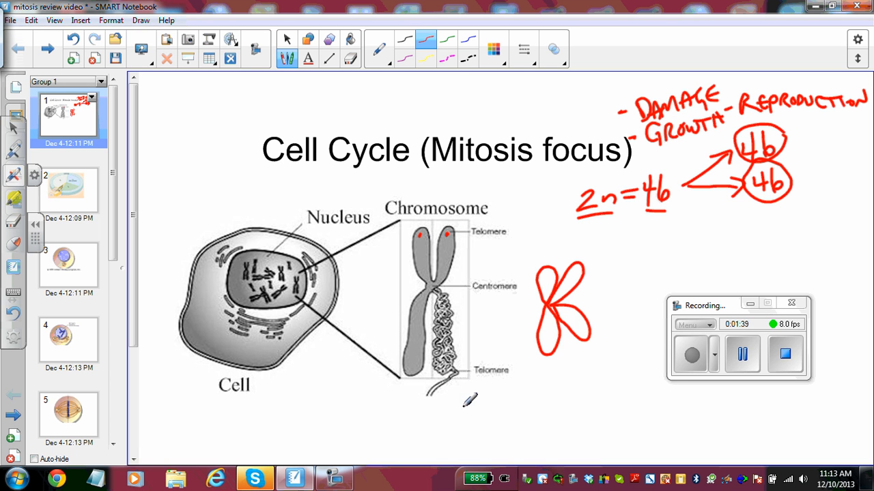
Write 'DNA + HISTONE' and 'CHROMATIN' in red, and underline Mitosis and Centromere
left_click_drag(467, 410, 509, 386)
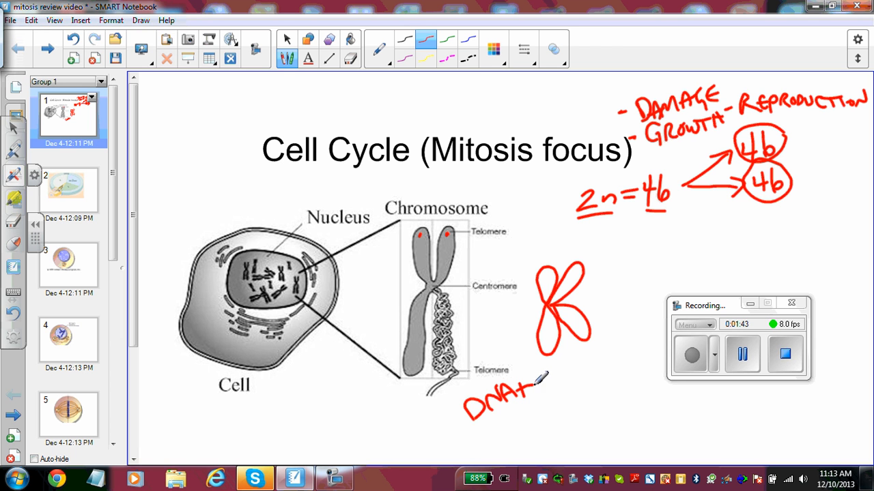
left_click_drag(540, 379, 556, 403)
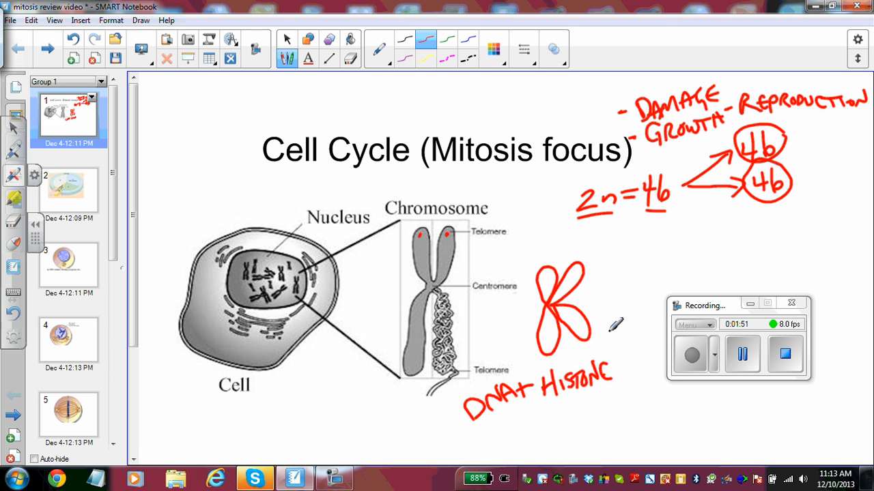
mouse_move(472, 328)
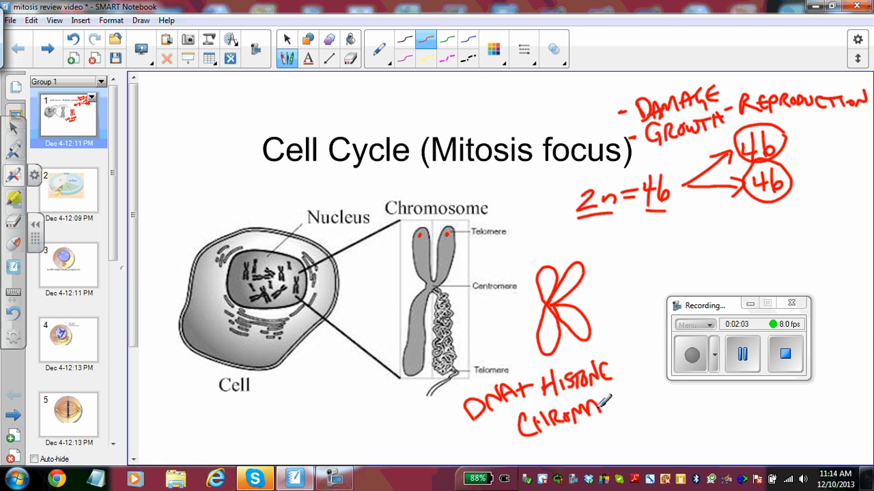
left_click_drag(594, 402, 618, 396)
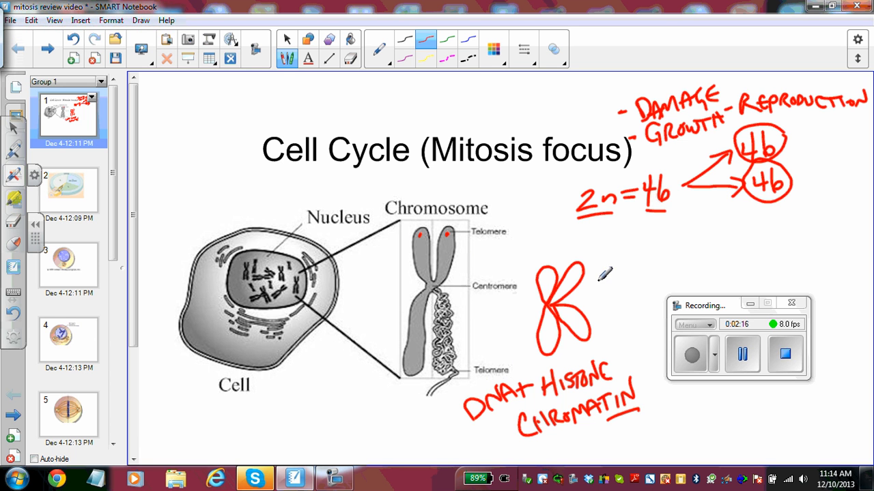
left_click_drag(430, 162, 518, 162)
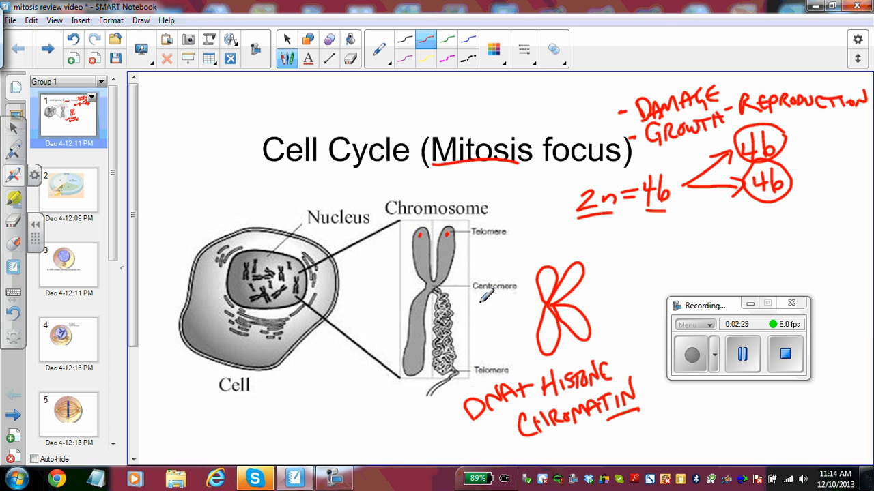
left_click_drag(470, 289, 509, 289)
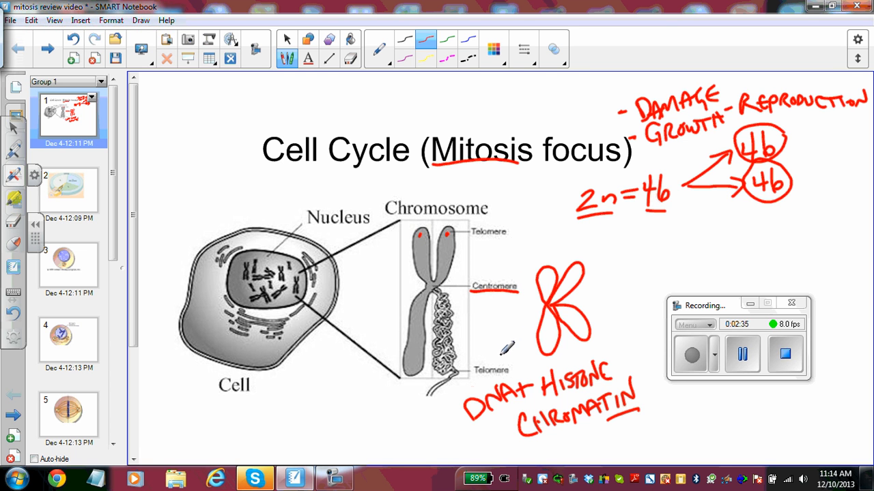
mouse_move(508, 366)
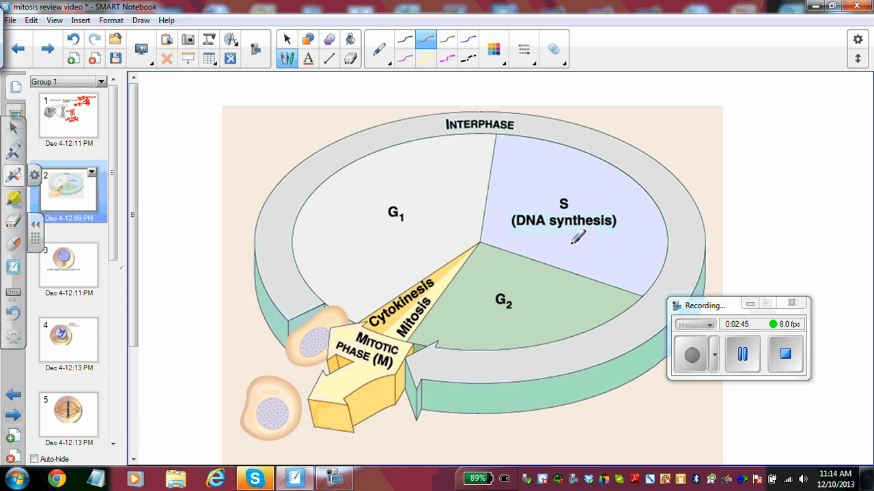
mouse_move(412, 218)
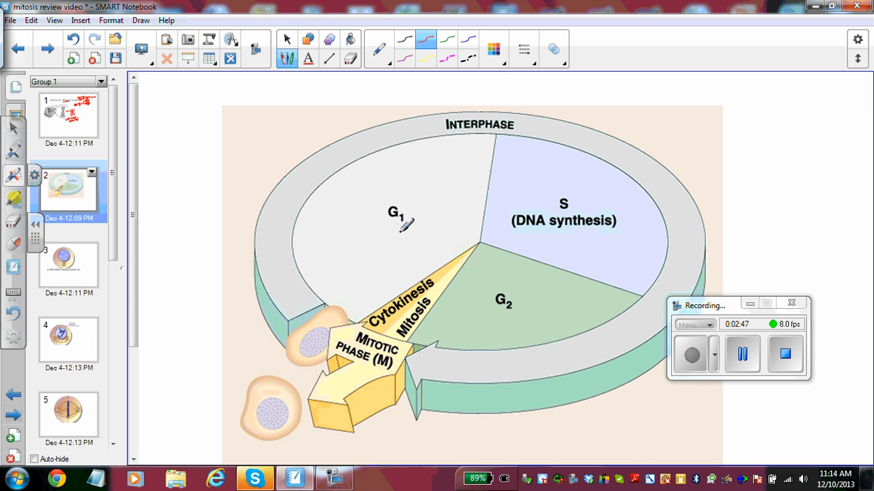
mouse_move(556, 326)
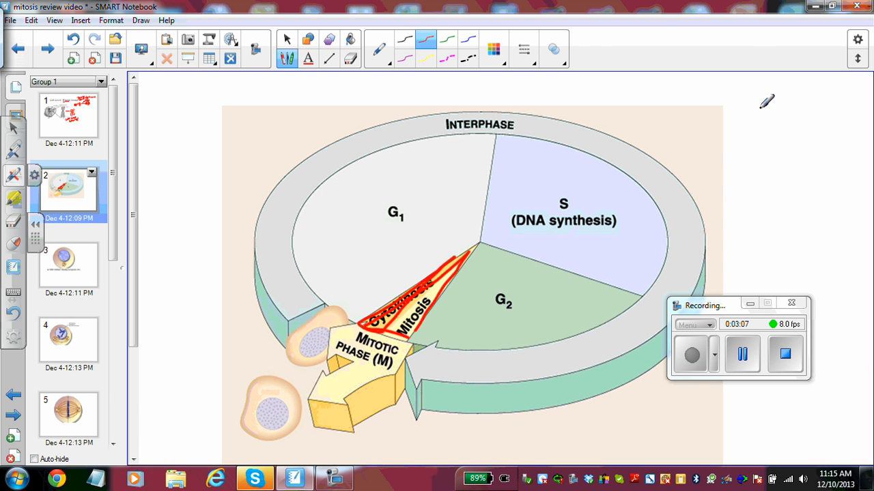
mouse_move(783, 105)
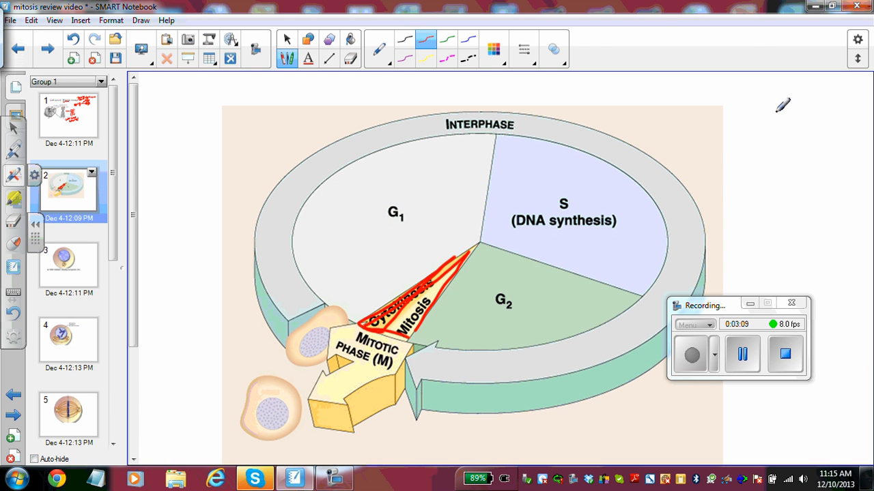
Draw a red oval cell outline with a nucleus inside beside the cycle diagram
left_click_drag(741, 126, 798, 109)
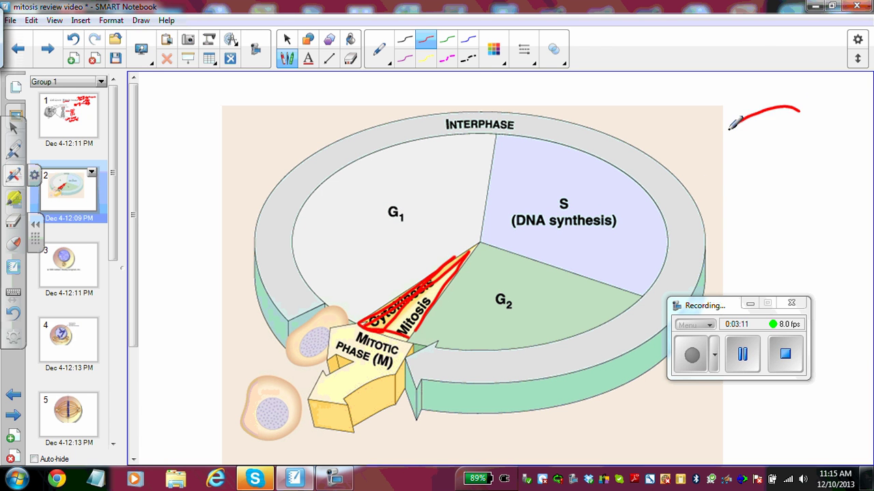
left_click_drag(798, 109, 737, 157)
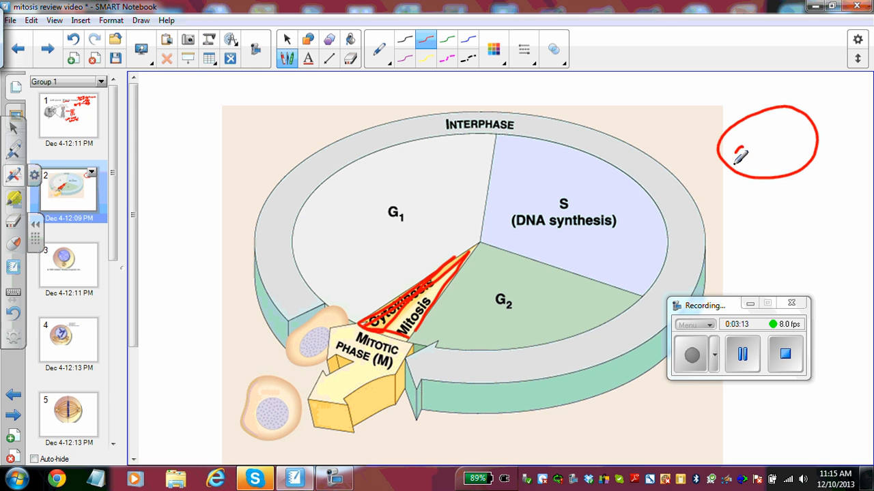
left_click_drag(737, 157, 772, 144)
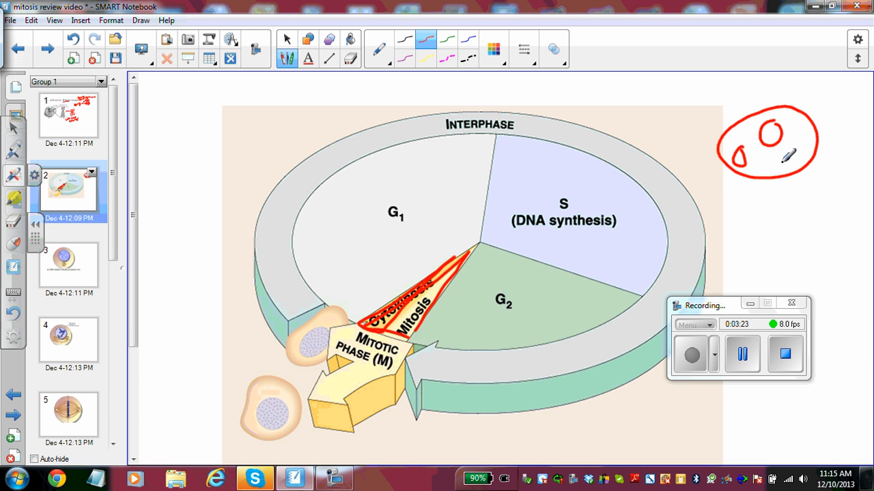
mouse_move(752, 267)
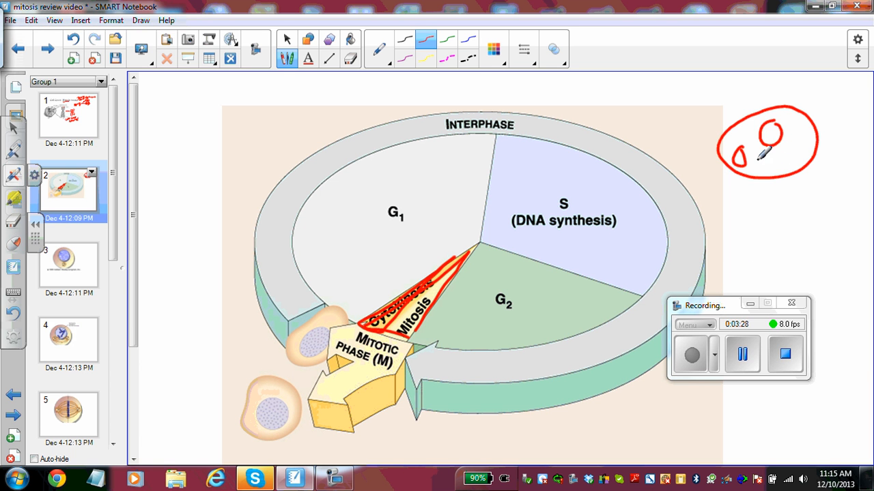
mouse_move(552, 187)
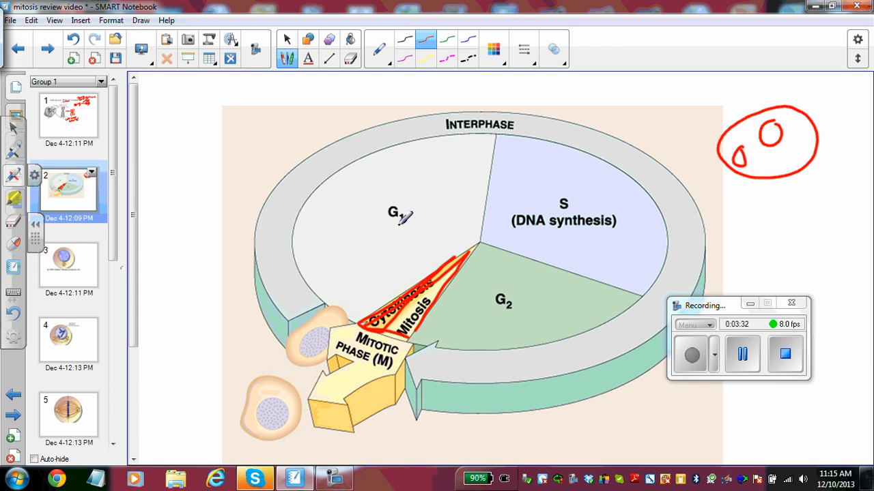
mouse_move(471, 259)
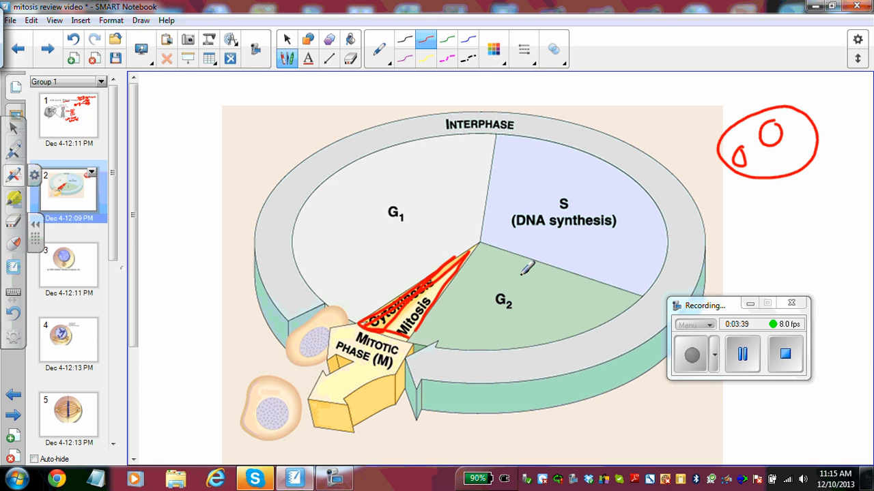
mouse_move(575, 227)
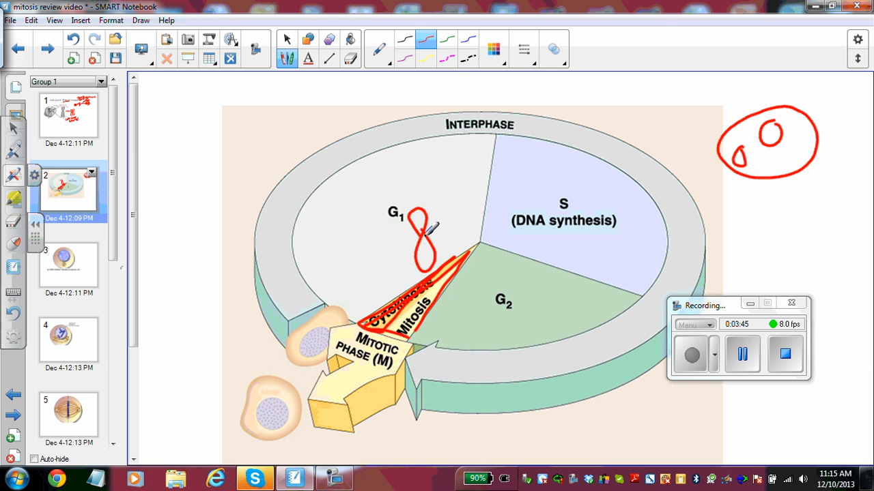
Sketch a duplicated chromosome in the S region and chromosomes in both daughter cells
left_click_drag(587, 235, 604, 249)
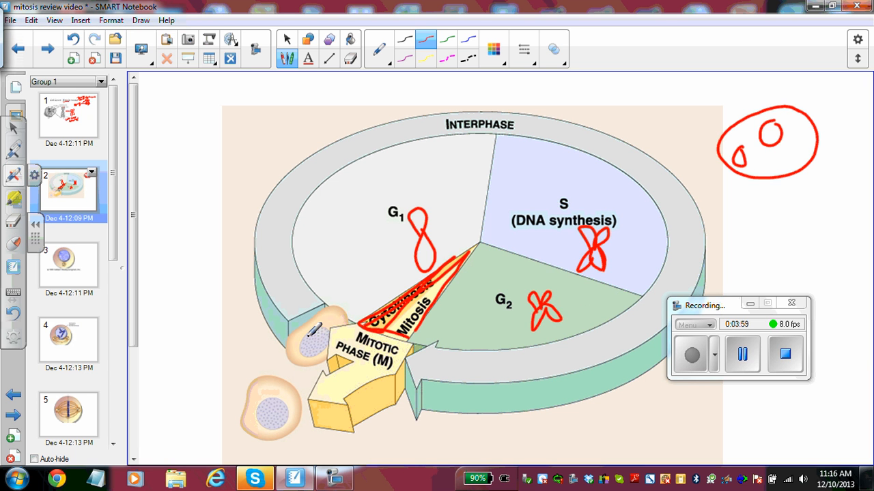
left_click_drag(310, 334, 320, 355)
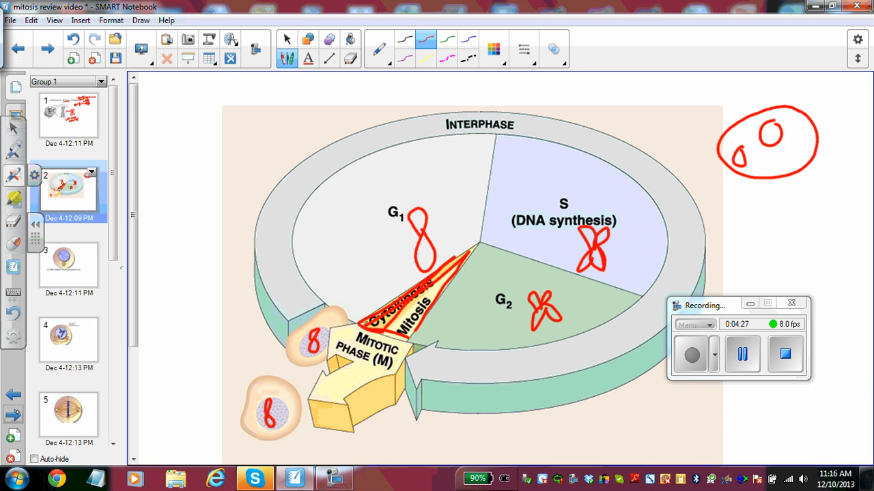
On slide 3, write a red 'I' beside the cell and draw rays around the centrosome
left_click(68, 265)
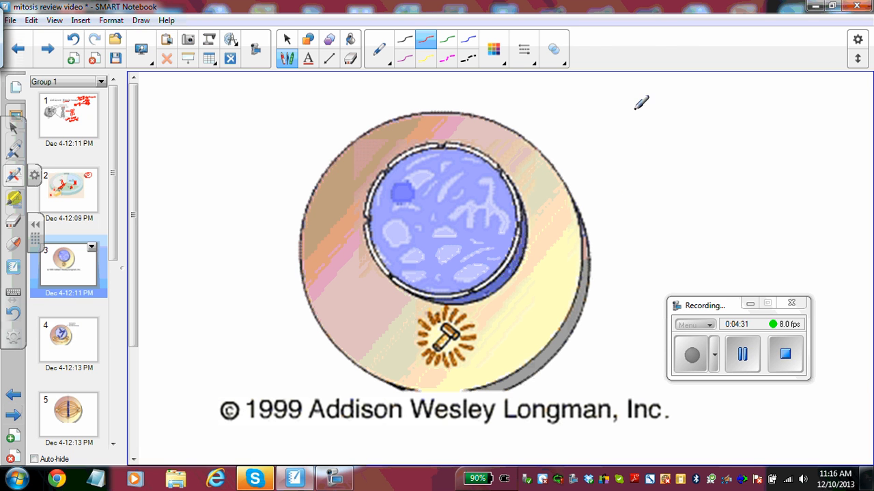
mouse_move(685, 141)
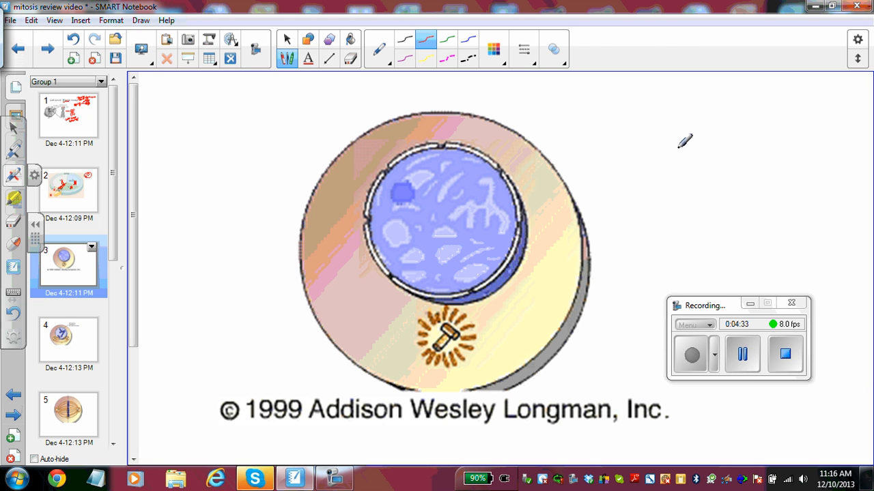
mouse_move(630, 97)
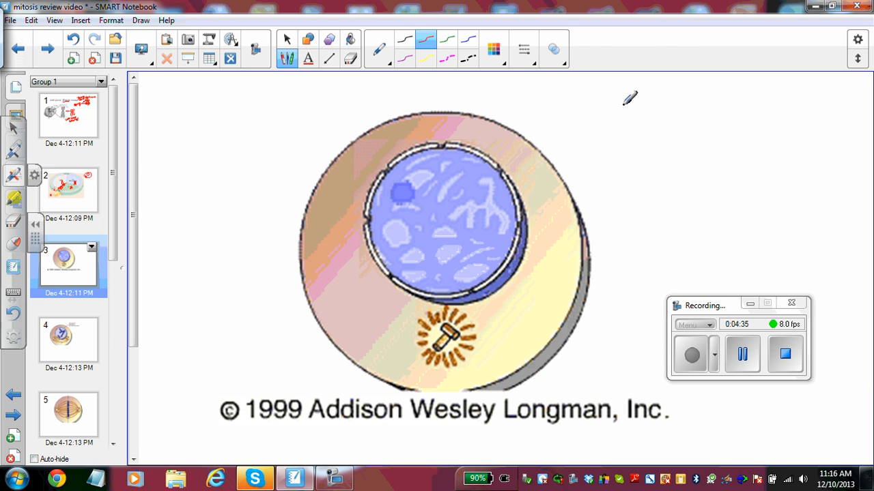
left_click_drag(614, 102, 655, 137)
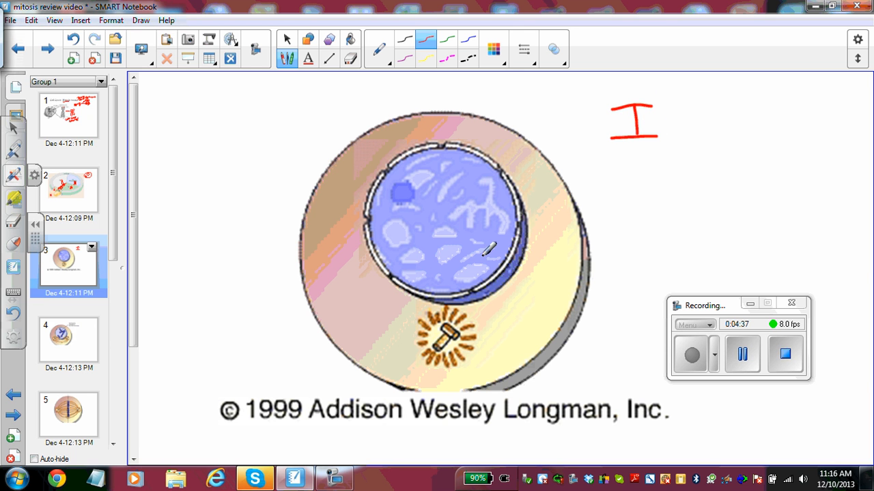
mouse_move(379, 255)
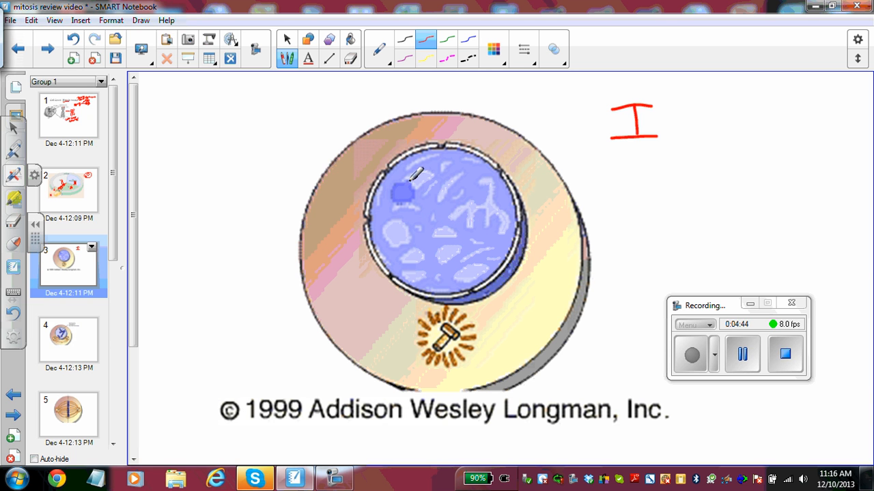
left_click_drag(392, 184, 410, 201)
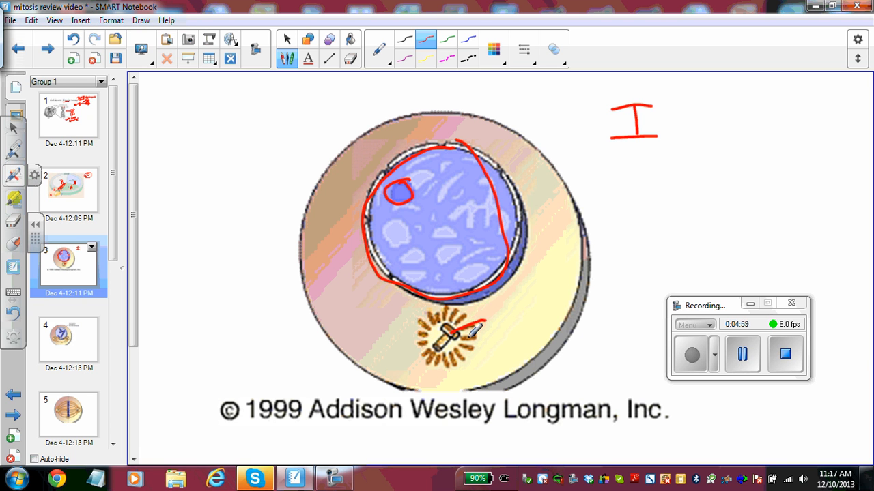
left_click_drag(478, 327, 519, 314)
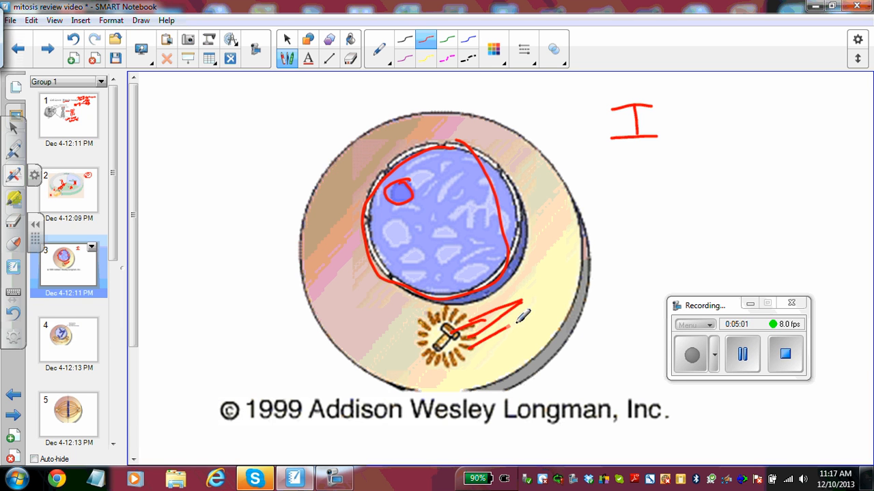
left_click_drag(518, 314, 409, 324)
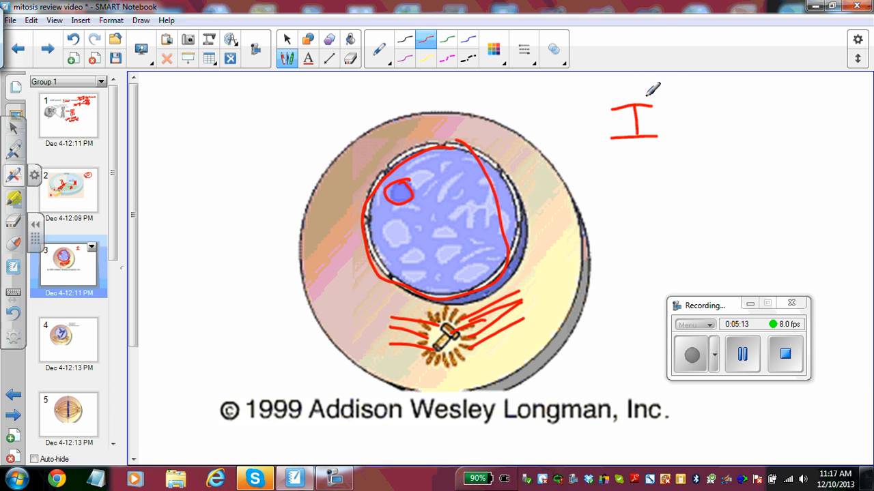
mouse_move(686, 103)
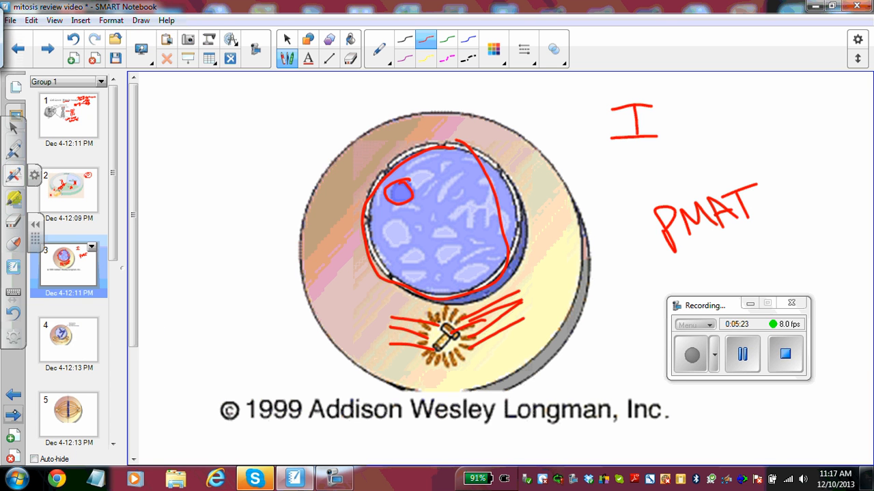
Switch to slide 4 showing the duplicated chromosomes
left_click(67, 338)
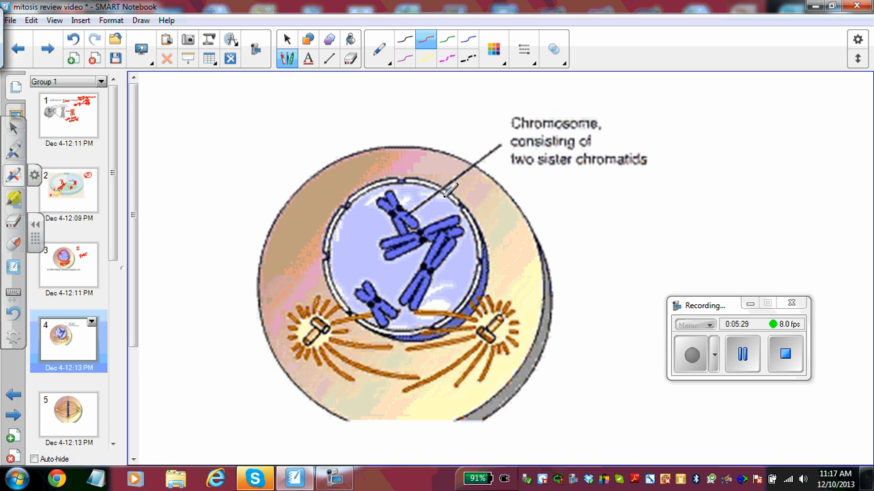
mouse_move(493, 235)
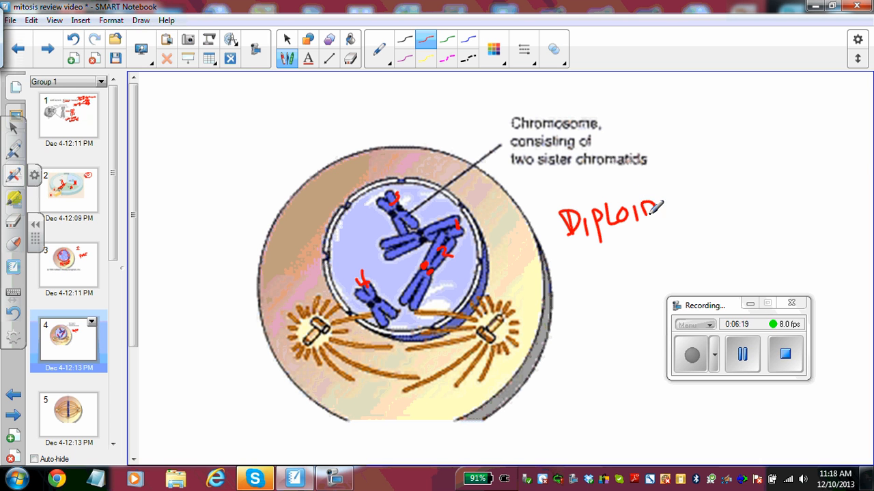
Write '(2n) =' after the DIPLOID label in red pen
left_click_drag(672, 205, 686, 232)
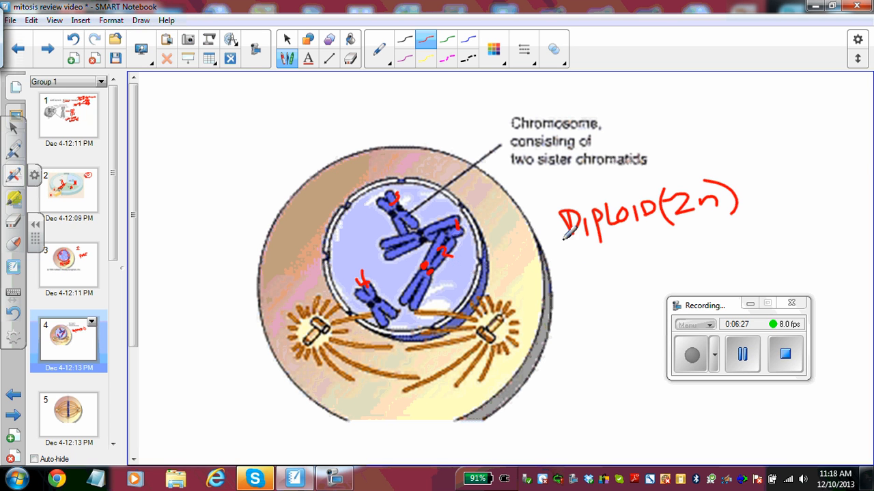
mouse_move(515, 335)
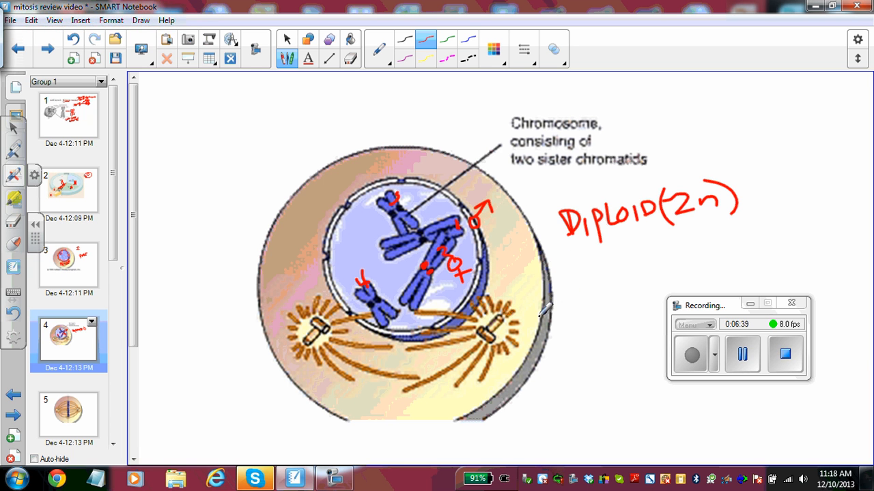
mouse_move(505, 335)
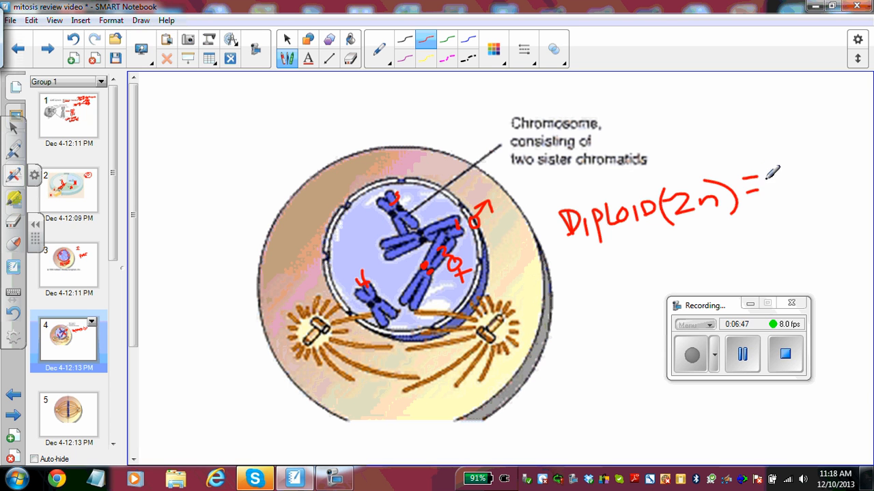
left_click_drag(765, 184, 785, 204)
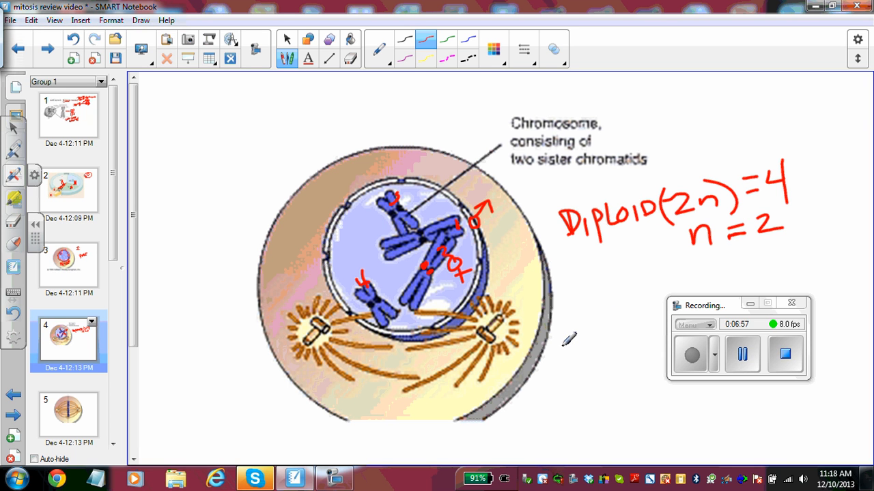
mouse_move(568, 310)
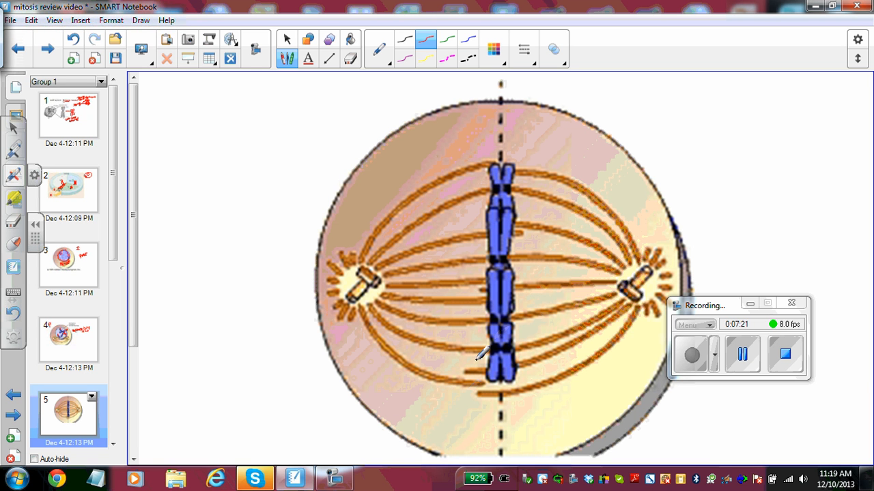
mouse_move(508, 123)
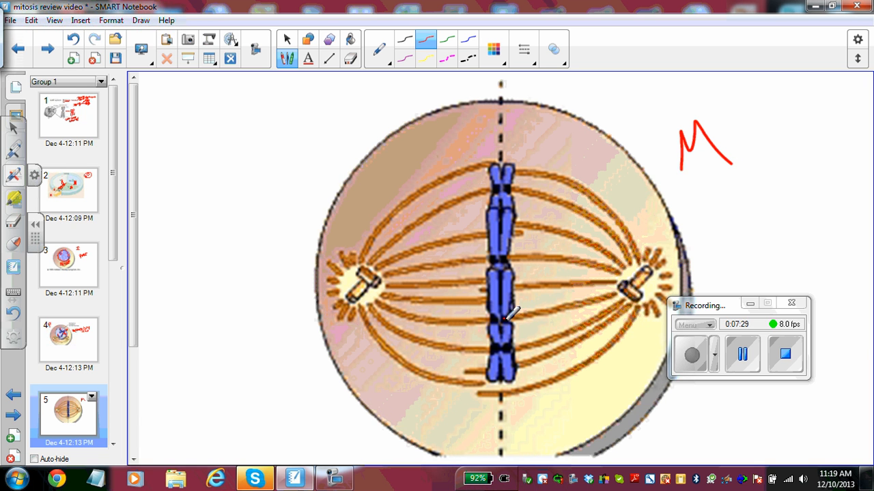
Handwrite a red 'M' beside the metaphase cell
left_click_drag(508, 321, 621, 293)
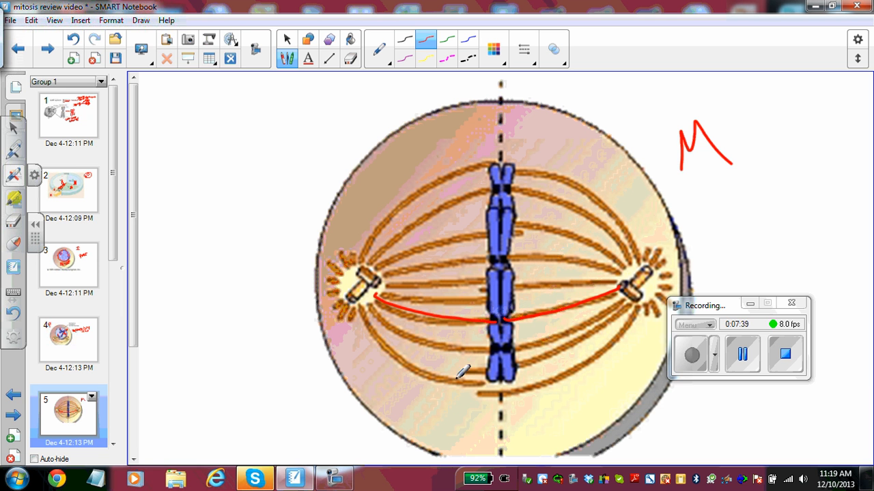
mouse_move(508, 235)
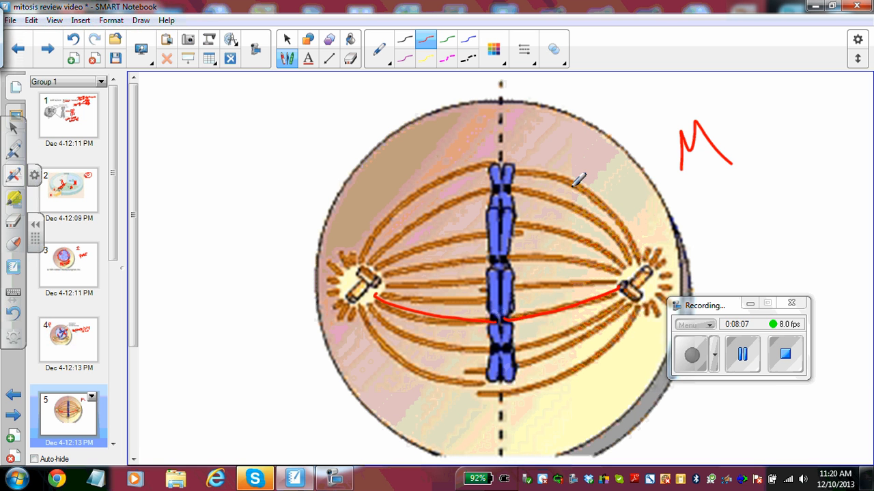
mouse_move(543, 172)
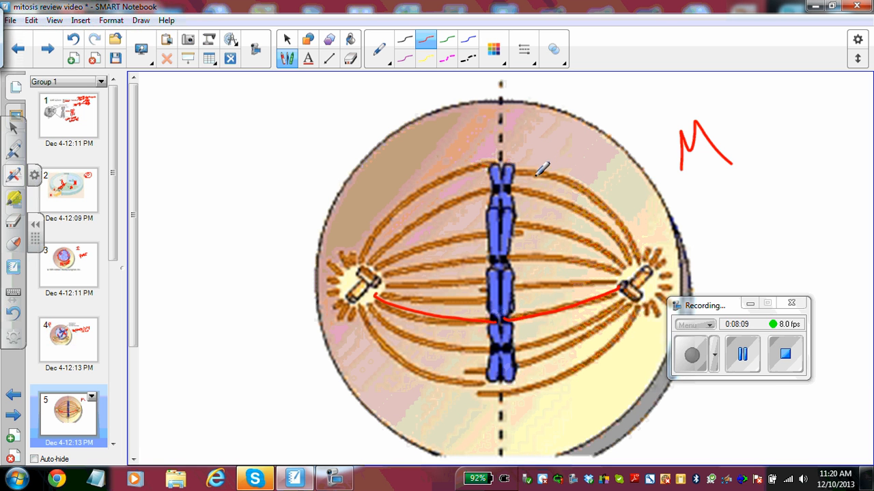
Add a red 'NKMT' label with a pointer to a non-kinetochore spindle fiber
left_click_drag(539, 171, 638, 102)
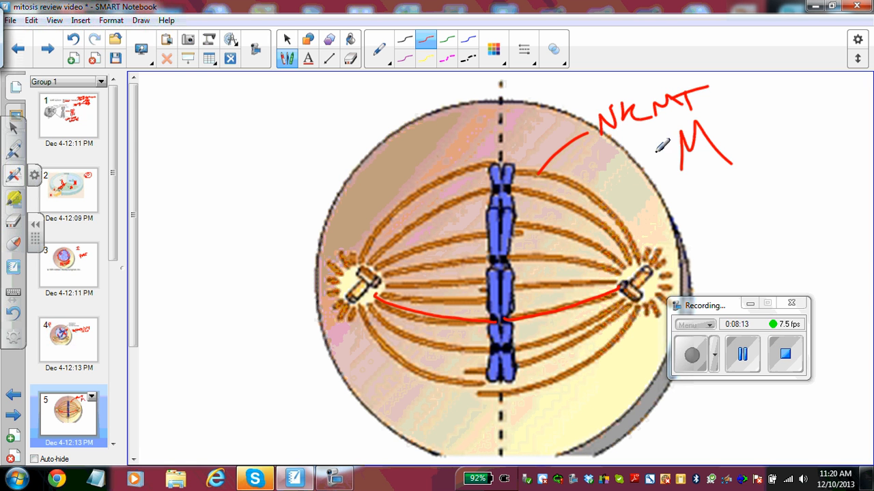
mouse_move(582, 157)
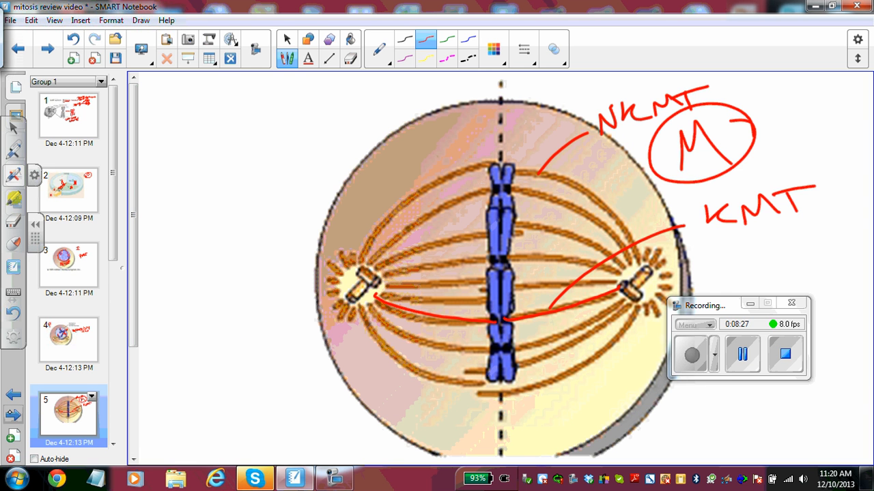
Go to slide 7, showing two daughter cells with nuclei
left_click(11, 415)
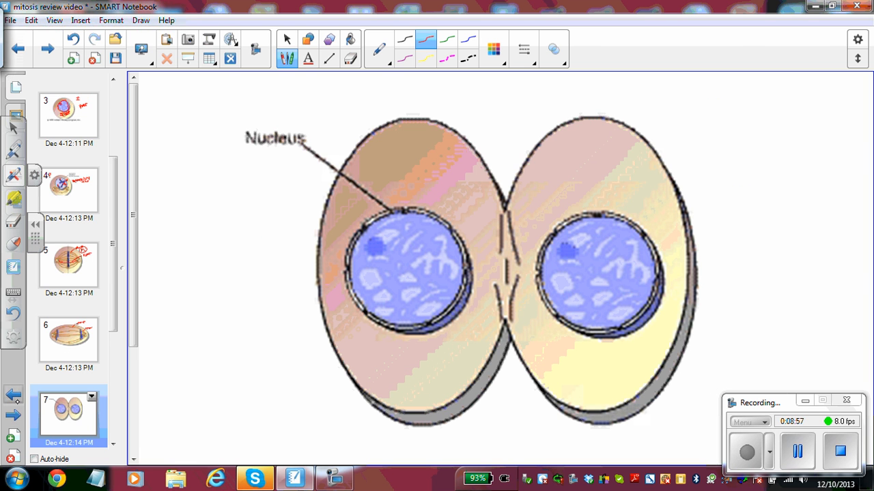
Annotate the daughter cells in red with a nucleus circle, a T and a furrow arrow
left_click_drag(763, 153, 770, 195)
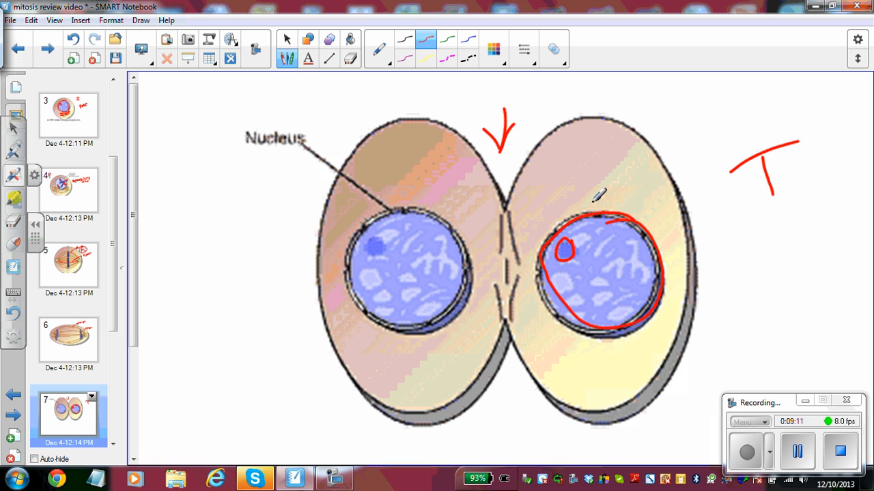
mouse_move(497, 358)
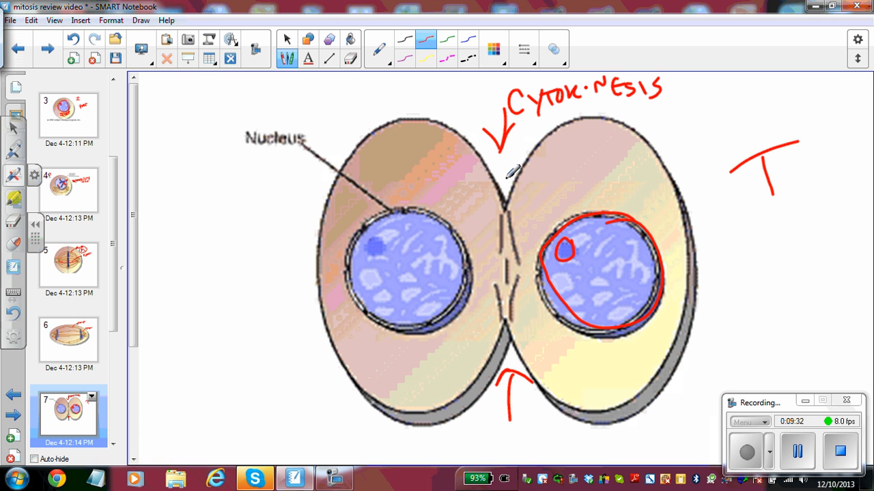
mouse_move(497, 339)
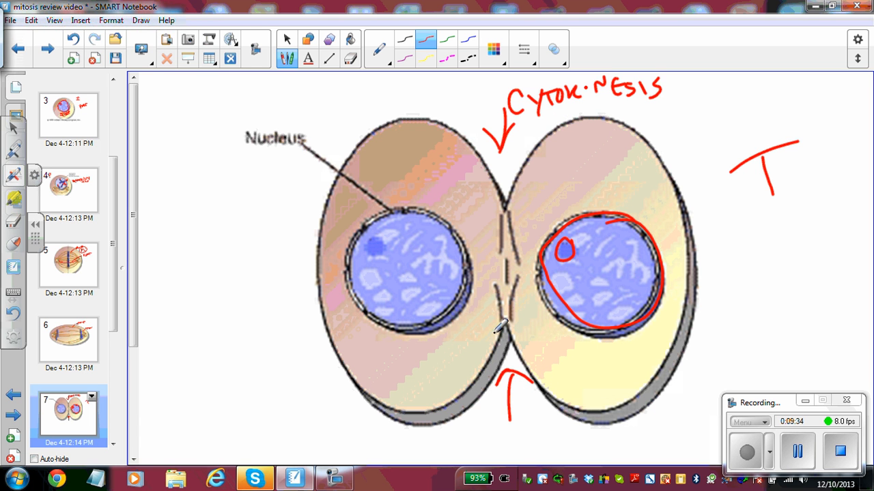
Sketch a red angular outline of a dividing plant cell beside the daughter cells
left_click_drag(152, 316, 213, 245)
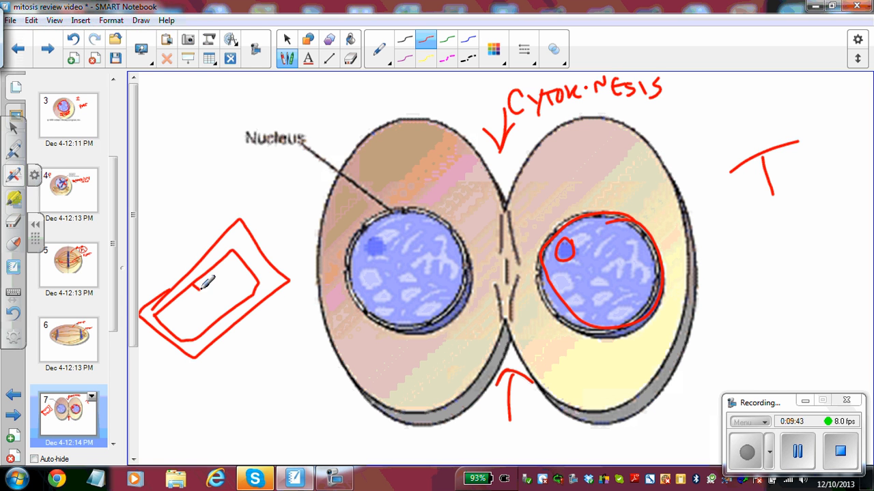
mouse_move(209, 291)
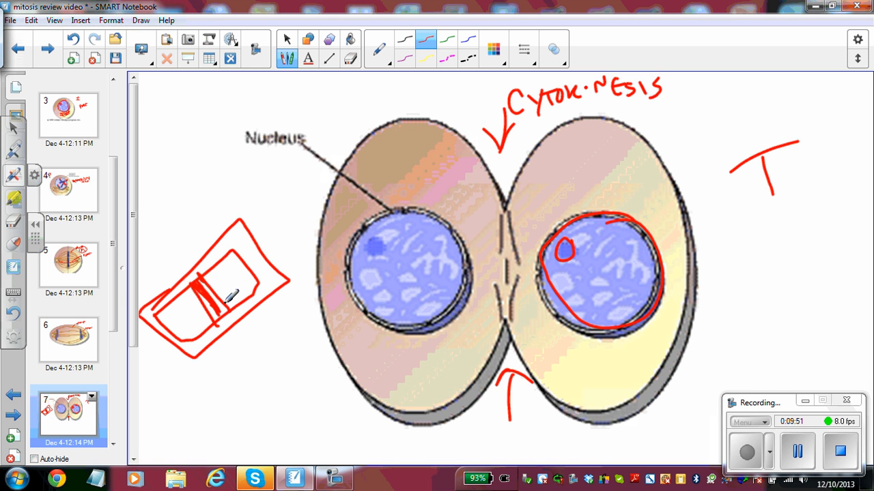
mouse_move(297, 272)
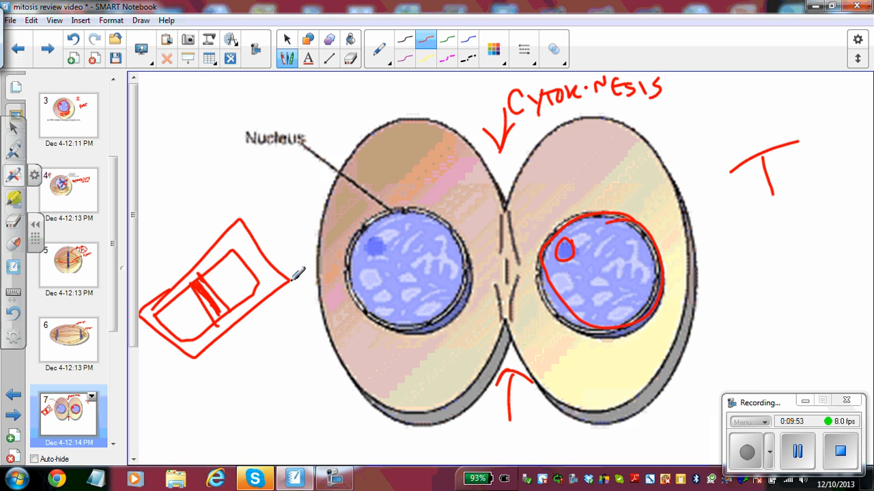
mouse_move(264, 217)
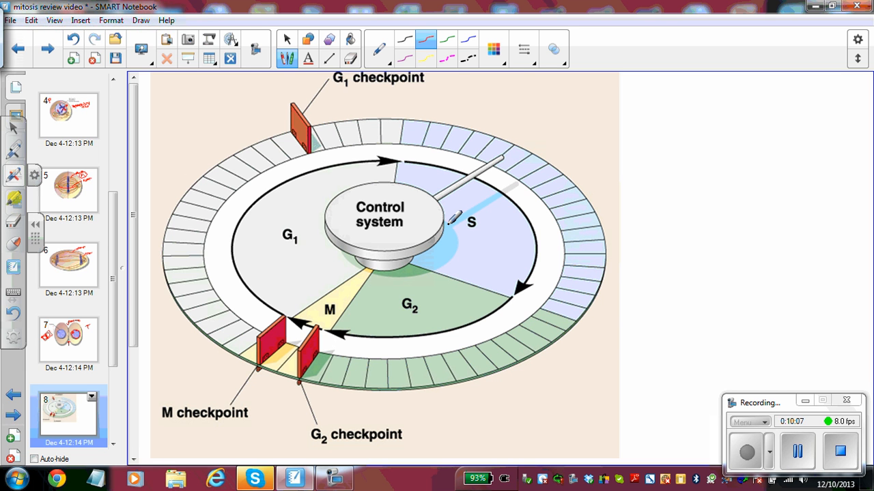
Underline the G1 and G2 checkpoint labels and draw G1 arrows with a G0 exit label
left_click_drag(348, 87, 430, 85)
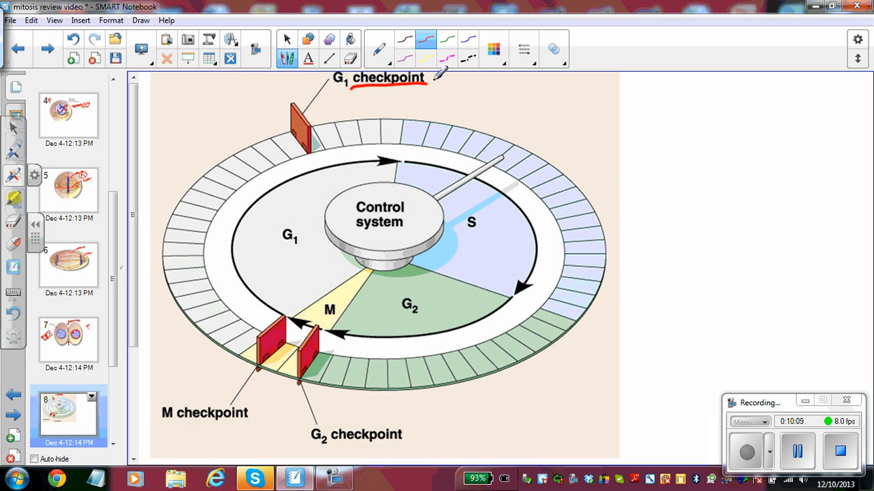
left_click_drag(317, 452, 413, 447)
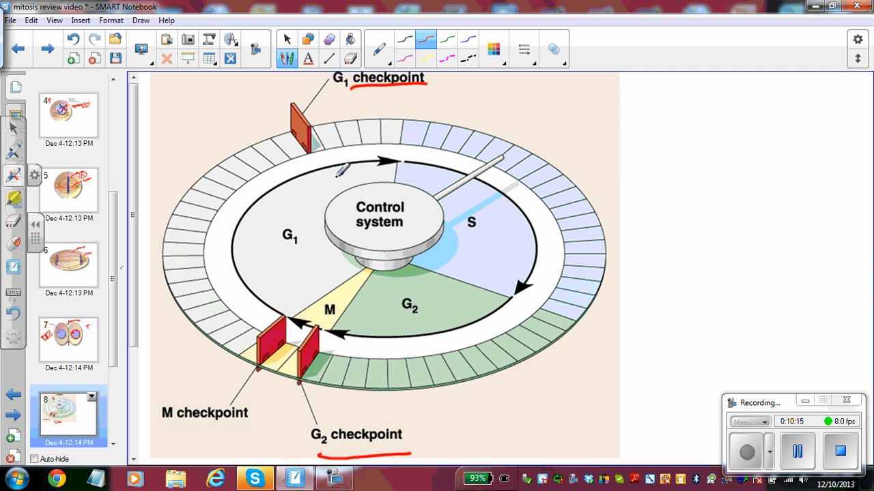
mouse_move(287, 212)
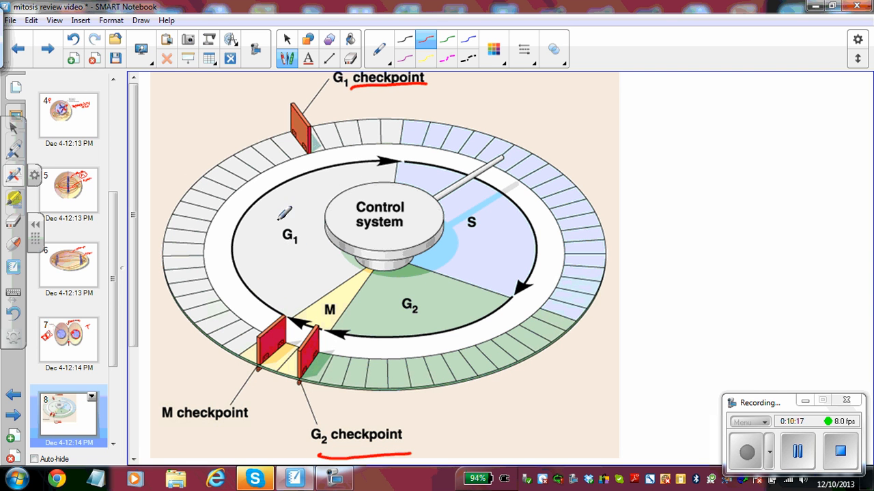
mouse_move(342, 163)
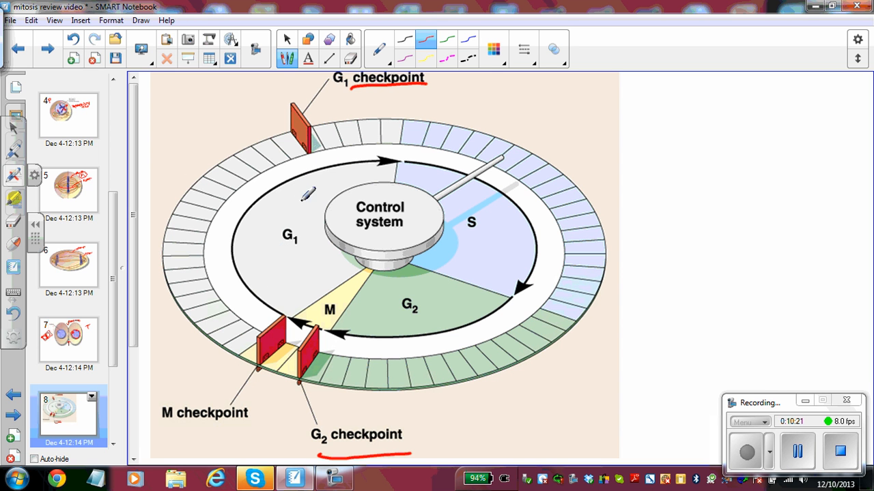
left_click_drag(259, 204, 249, 301)
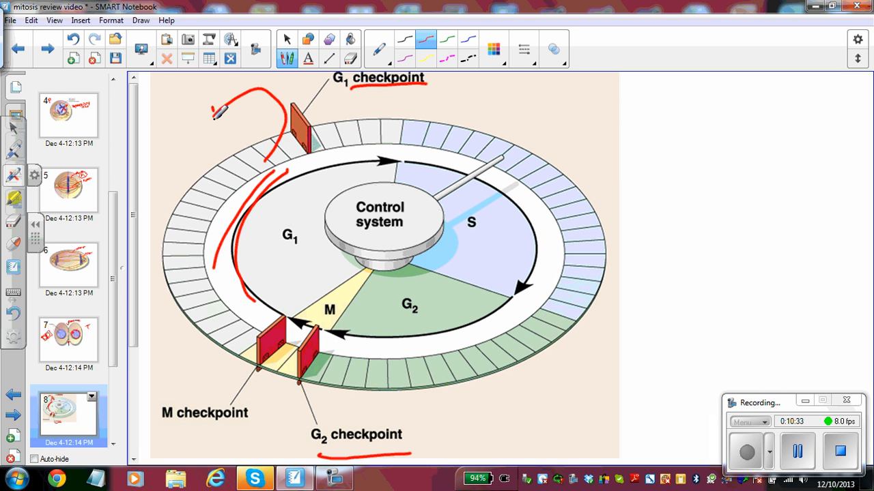
left_click_drag(212, 109, 164, 150)
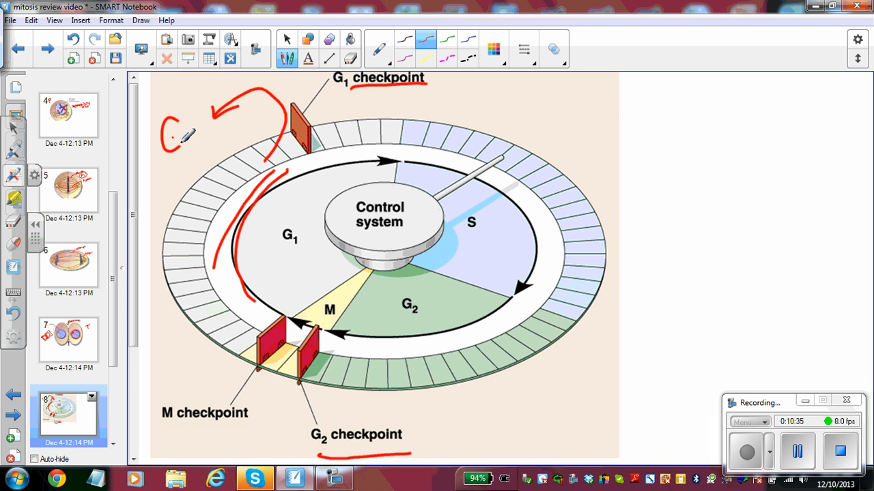
left_click_drag(177, 133, 194, 146)
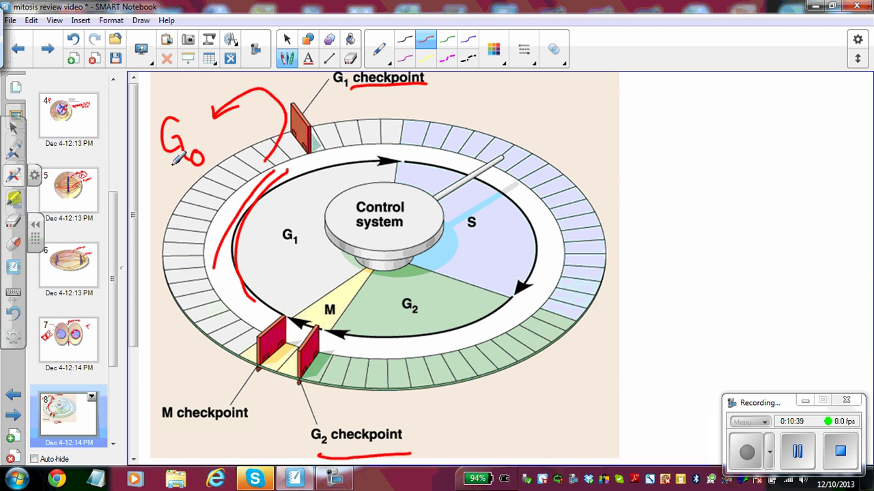
mouse_move(573, 392)
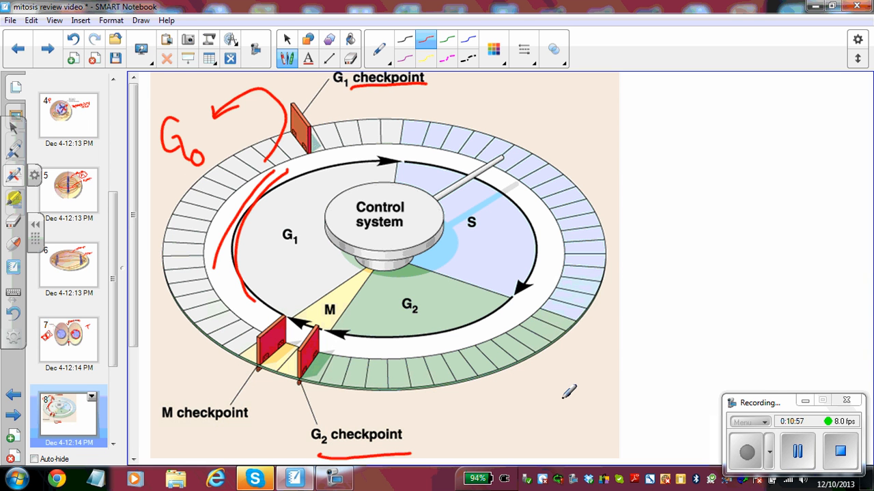
mouse_move(227, 122)
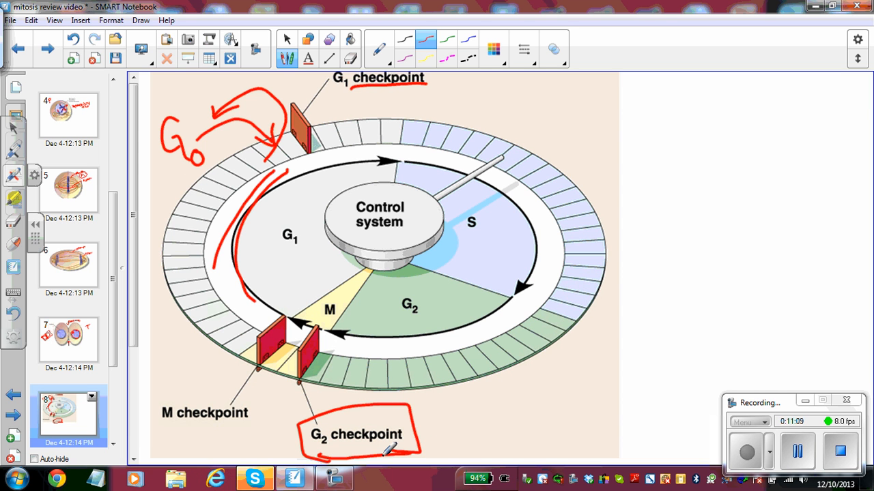
Handwrite a red note beside the G2 checkpoint label
left_click_drag(450, 420, 471, 451)
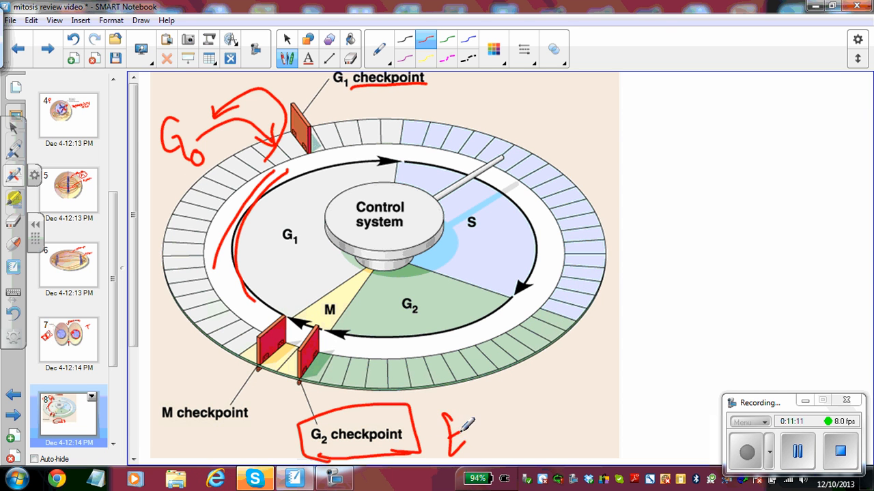
left_click_drag(444, 430, 512, 430)
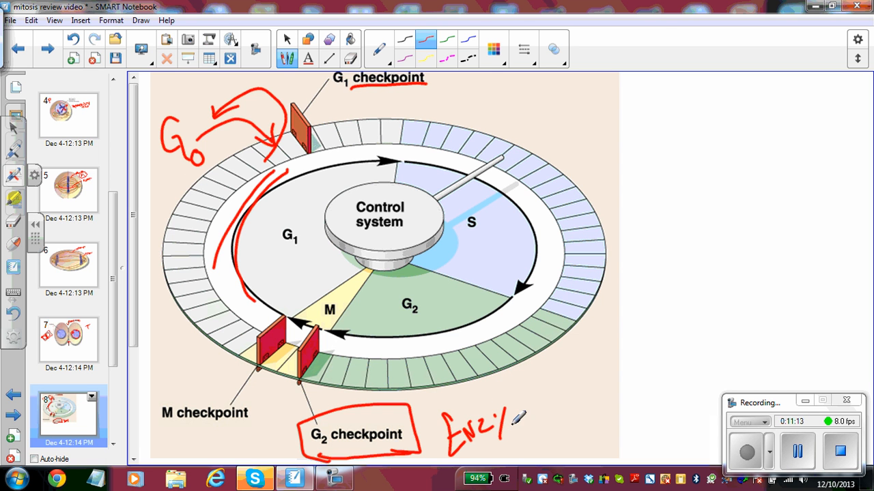
left_click_drag(518, 417, 574, 393)
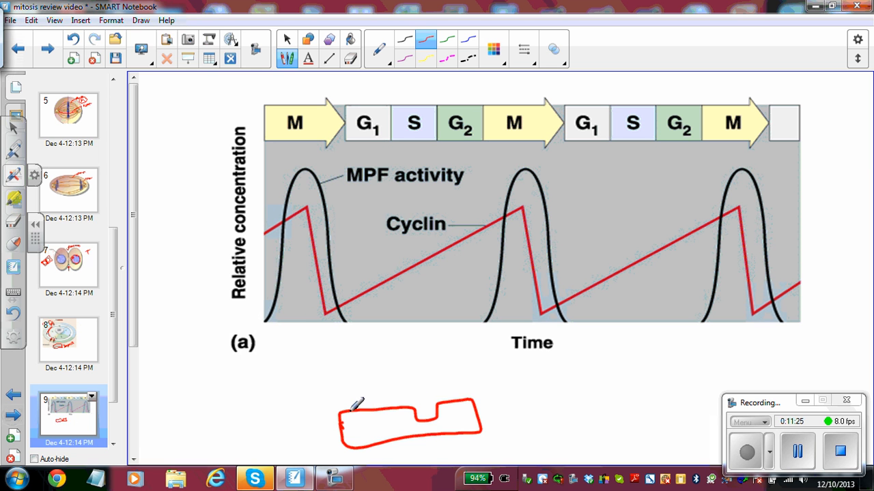
Label the kinase CDK, draw a CYCLIN cap above it, and circle MPF activity
left_click_drag(355, 420, 372, 430)
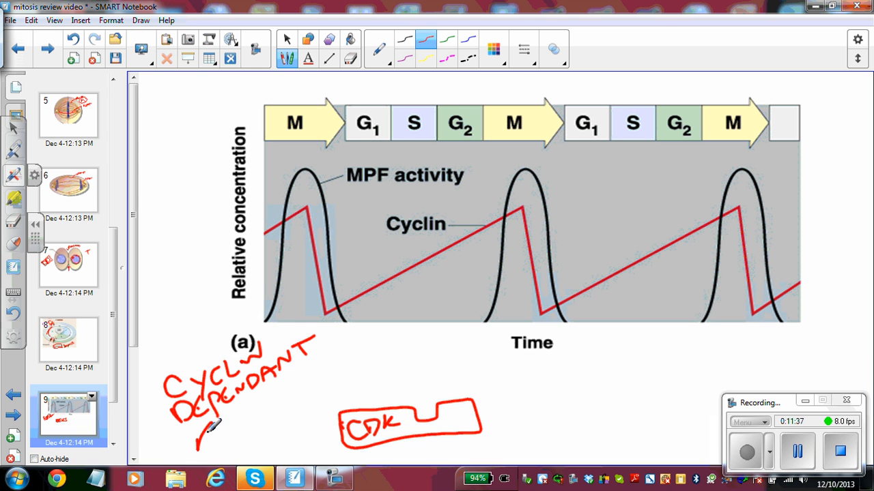
left_click_drag(204, 430, 273, 403)
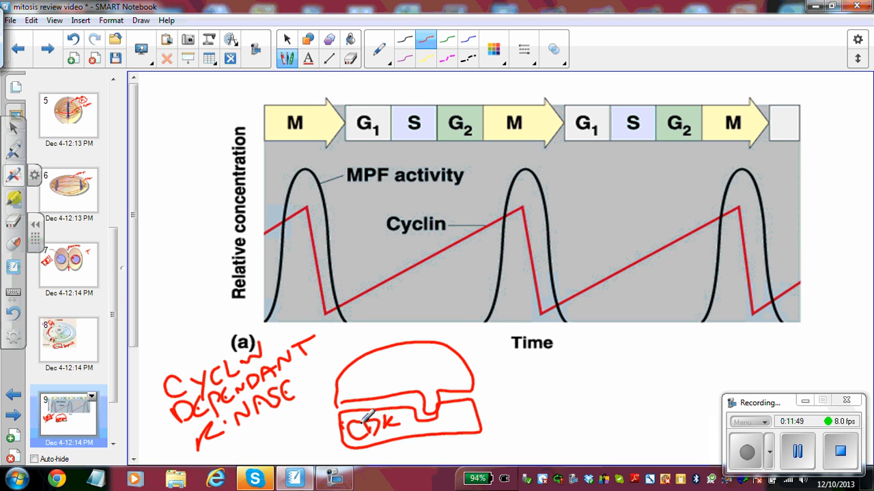
left_click_drag(348, 376, 382, 368)
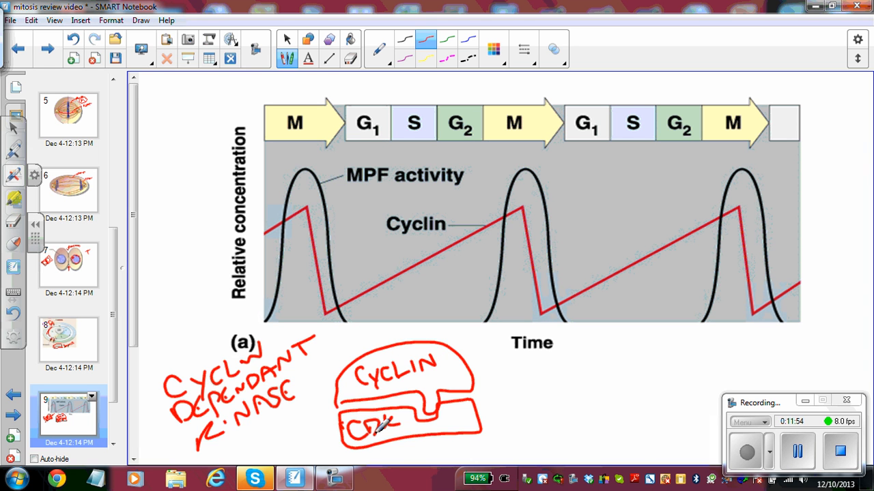
left_click_drag(348, 194, 454, 198)
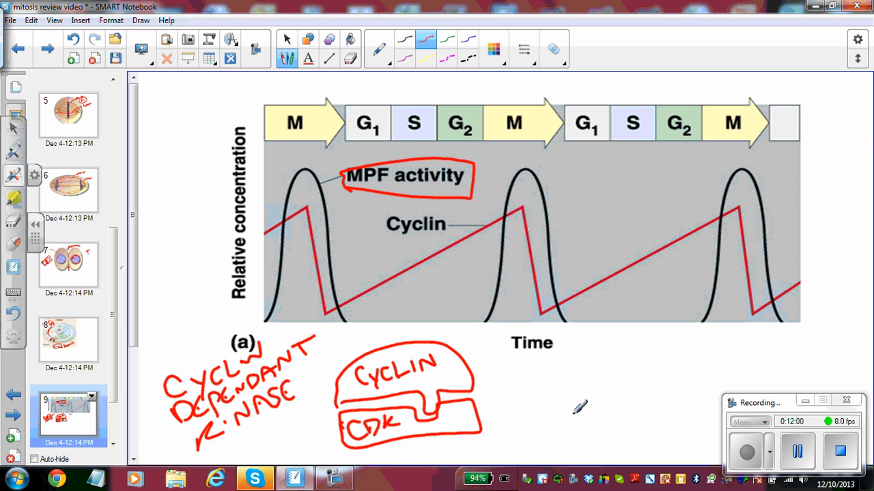
mouse_move(573, 374)
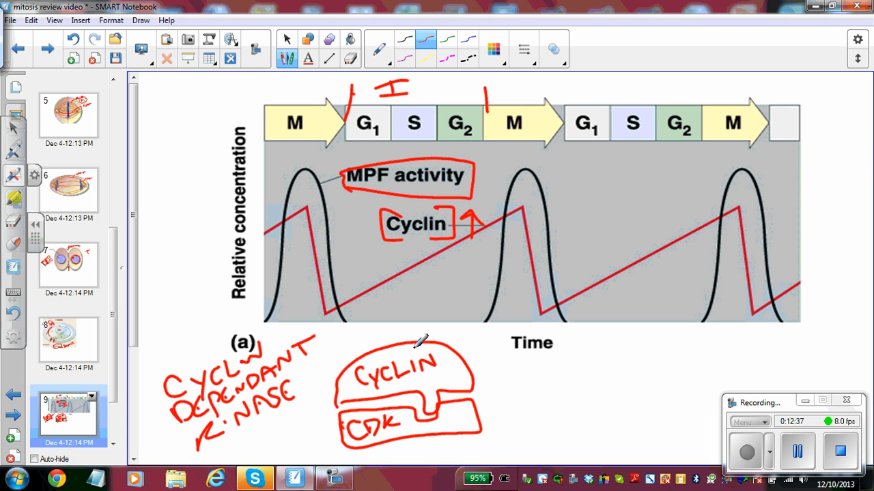
mouse_move(519, 201)
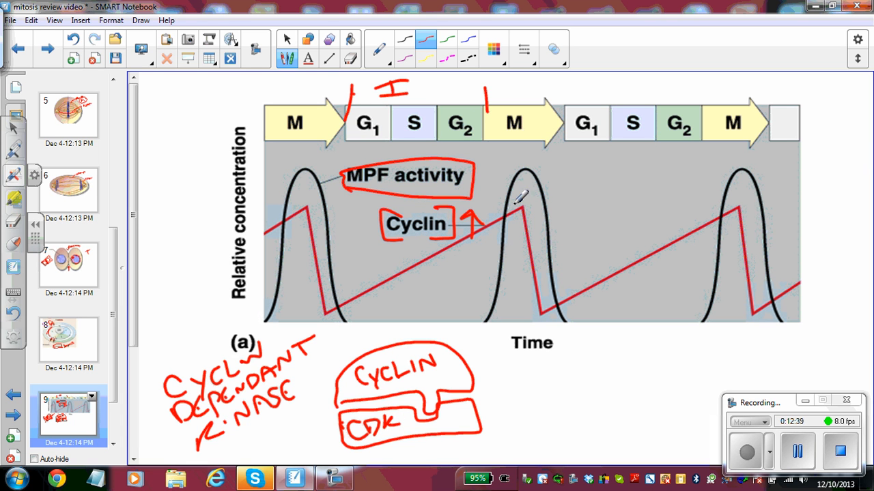
Circle the M phase on the MPF graph's timeline
left_click_drag(498, 110, 539, 136)
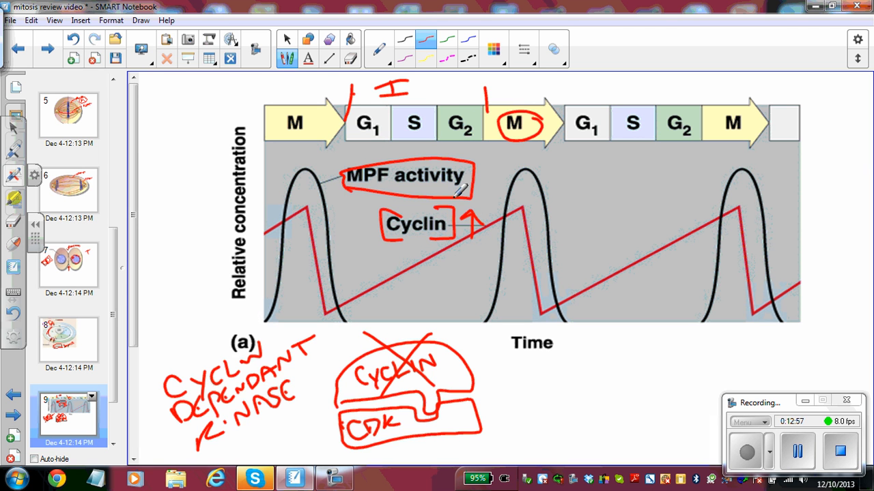
mouse_move(545, 331)
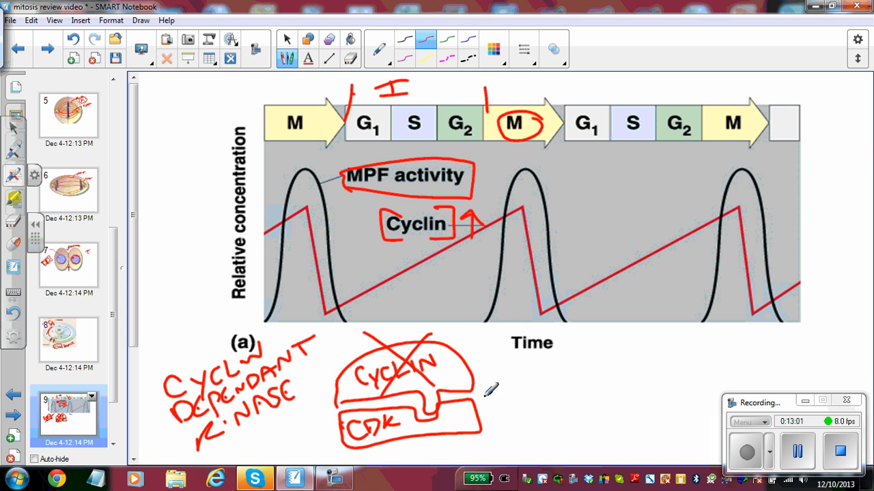
mouse_move(690, 315)
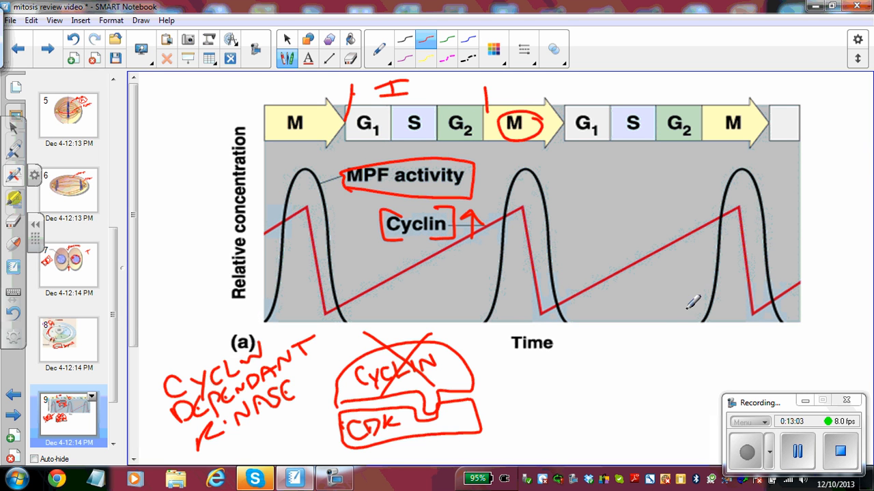
mouse_move(525, 387)
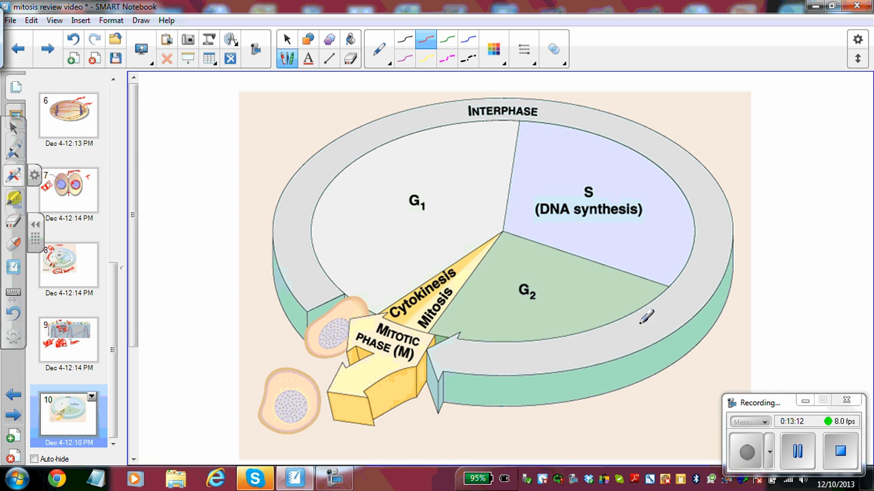
Draw a red arc from G1 into S and write CELL DENSITY beside G2
left_click_drag(419, 133, 427, 110)
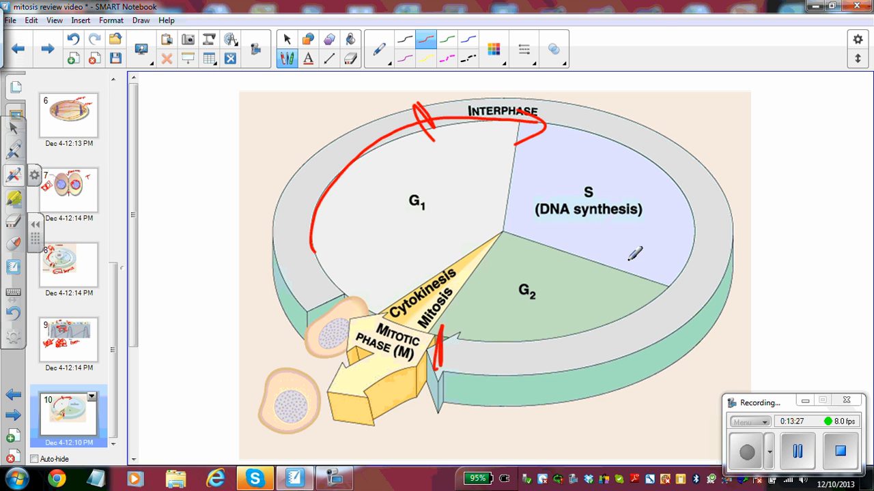
mouse_move(651, 253)
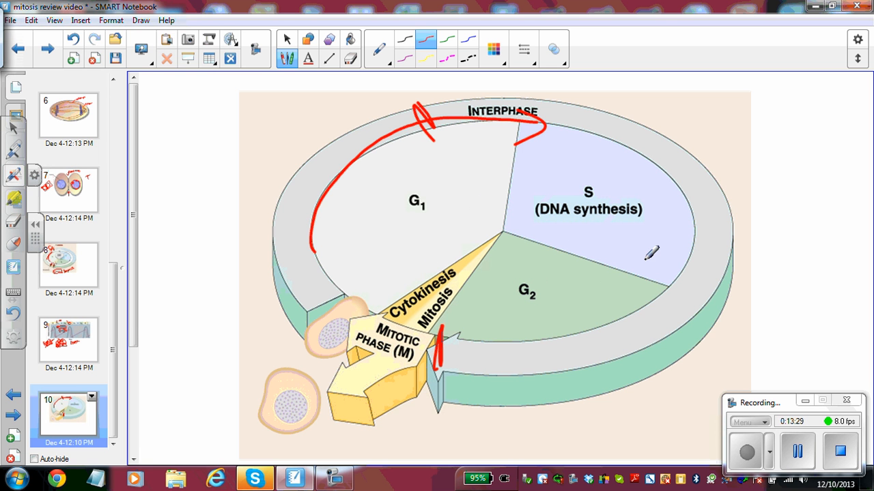
mouse_move(613, 252)
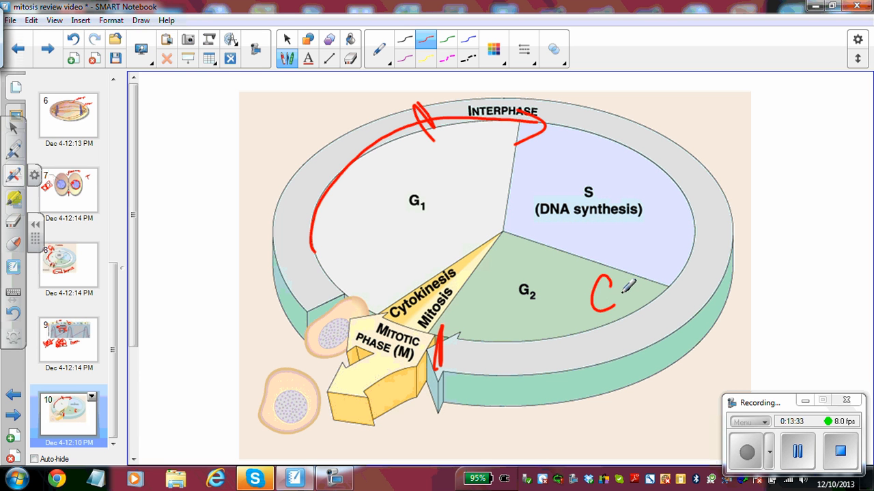
left_click_drag(601, 287, 645, 297)
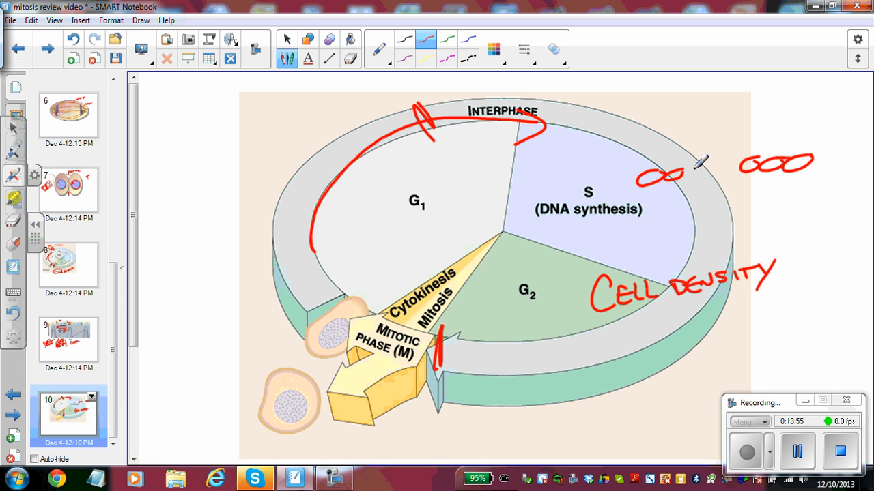
Crowd the sketched cells into a clump and write ANCHORAGE below CELL DENSITY
left_click_drag(676, 174, 723, 171)
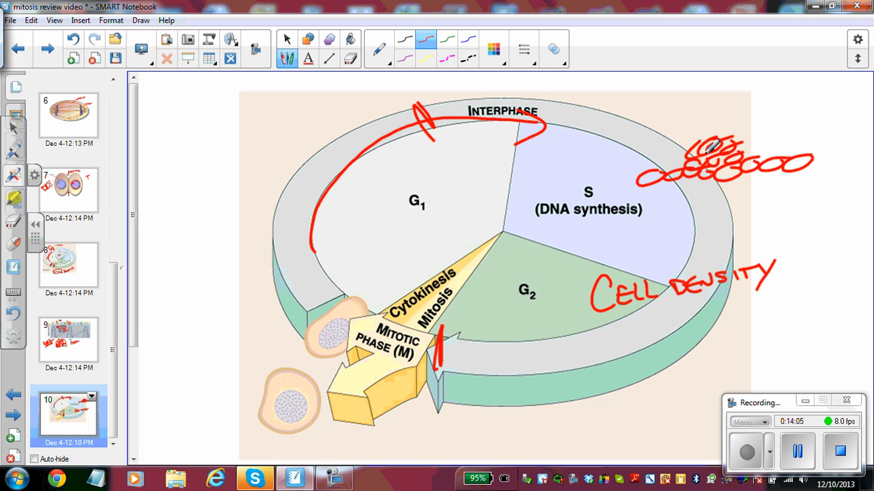
left_click_drag(710, 144, 716, 178)
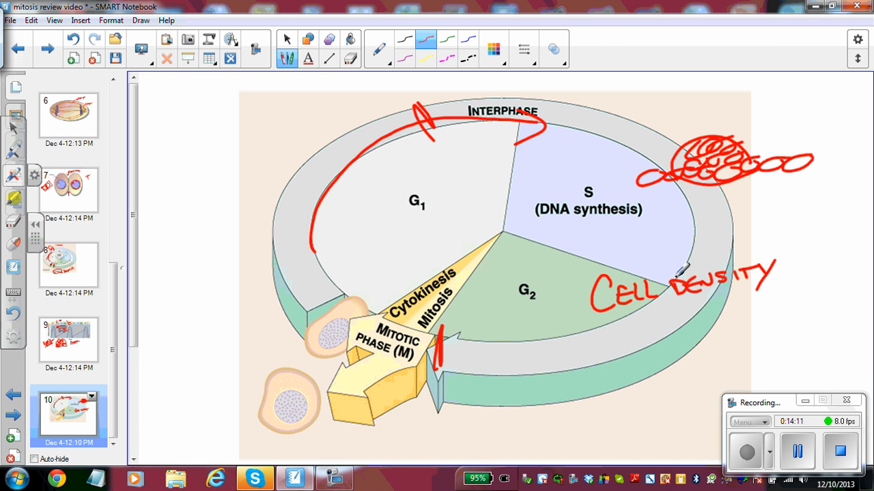
left_click_drag(600, 321, 624, 348)
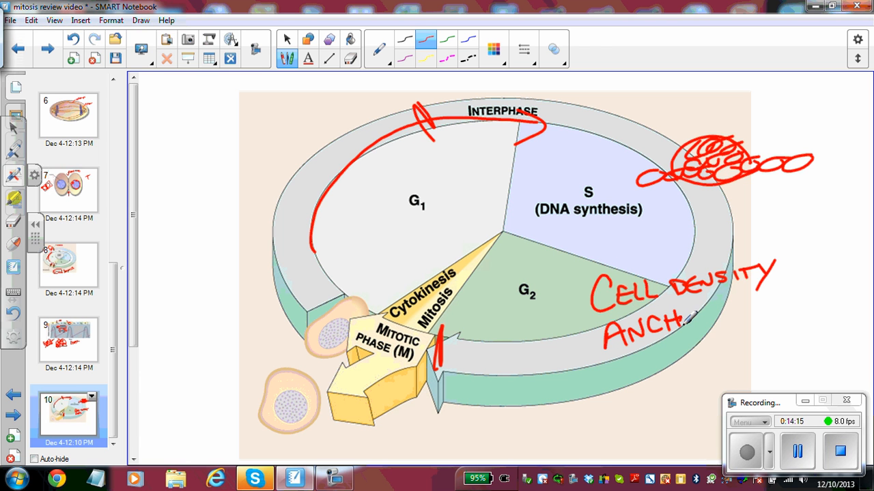
left_click_drag(683, 324, 737, 307)
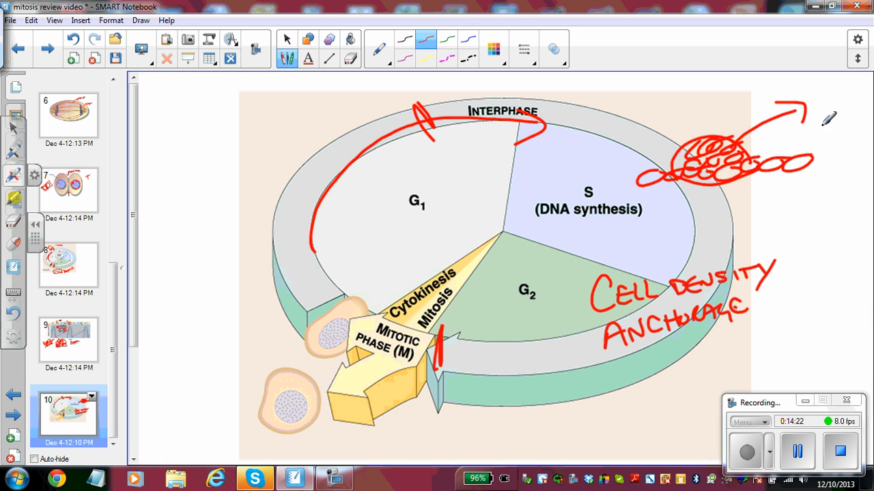
mouse_move(833, 243)
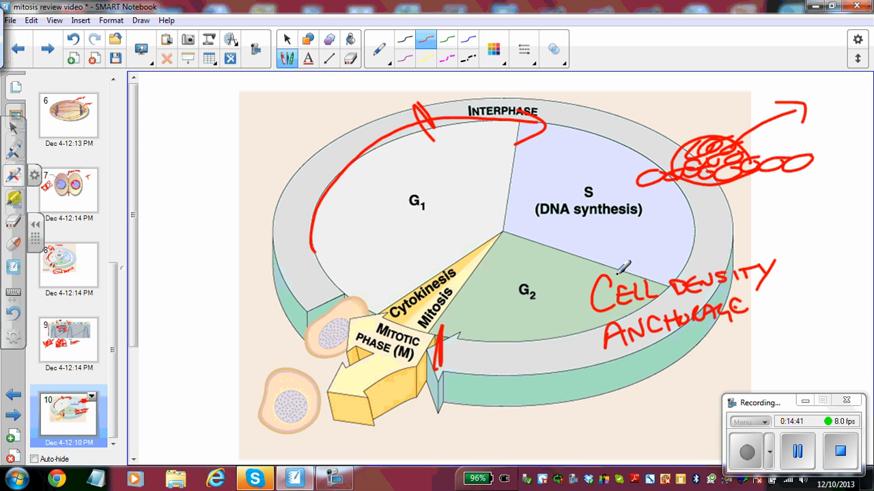
mouse_move(583, 388)
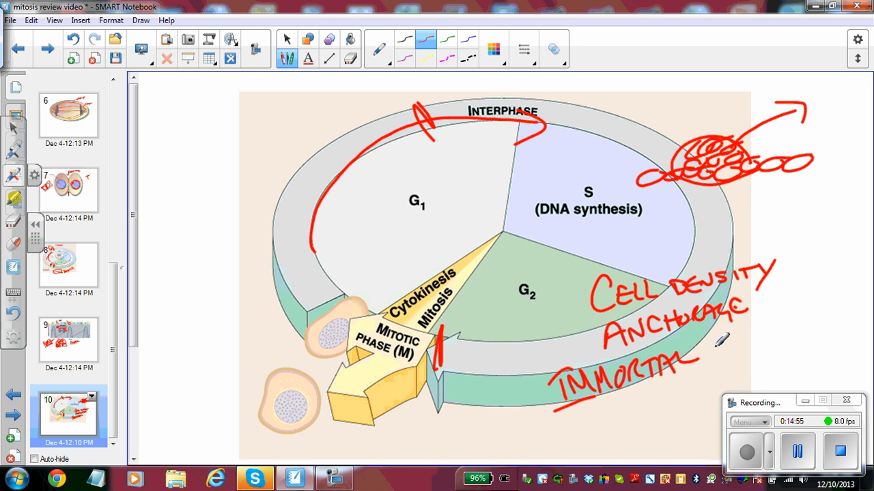
Draw the arrow from IMMORTAL to STEM under the list
left_click_drag(717, 358, 768, 335)
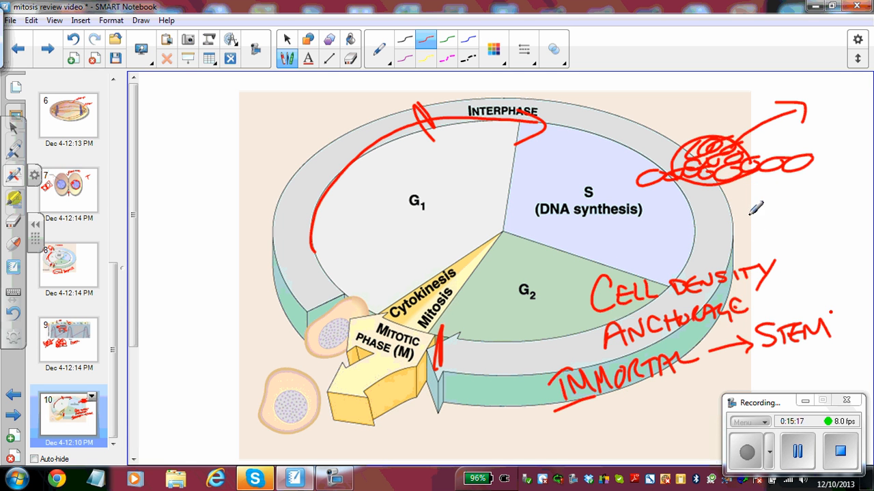
mouse_move(751, 220)
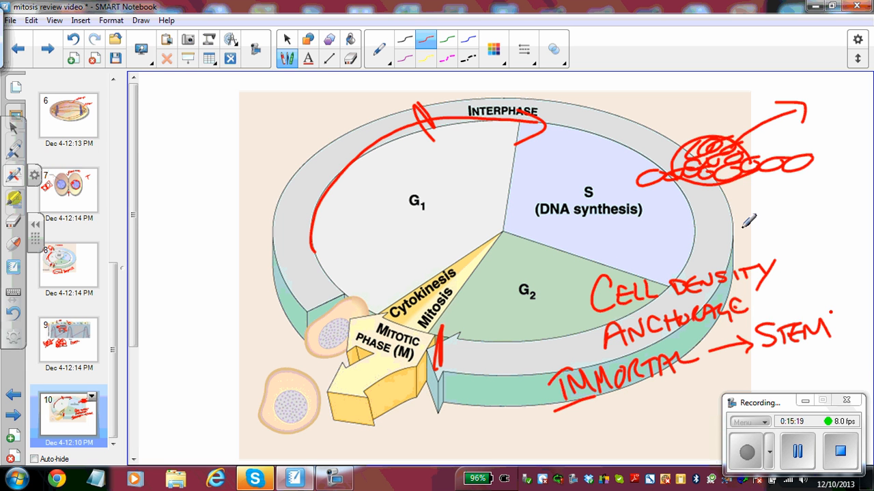
mouse_move(762, 242)
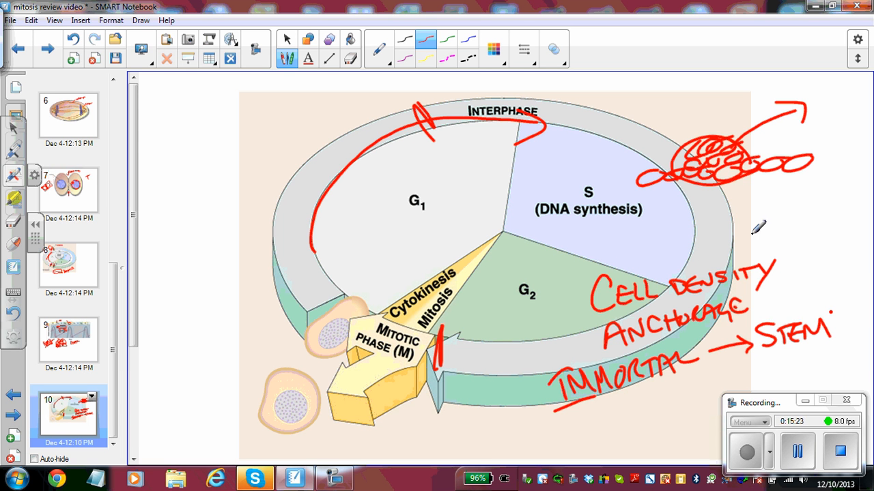
mouse_move(751, 168)
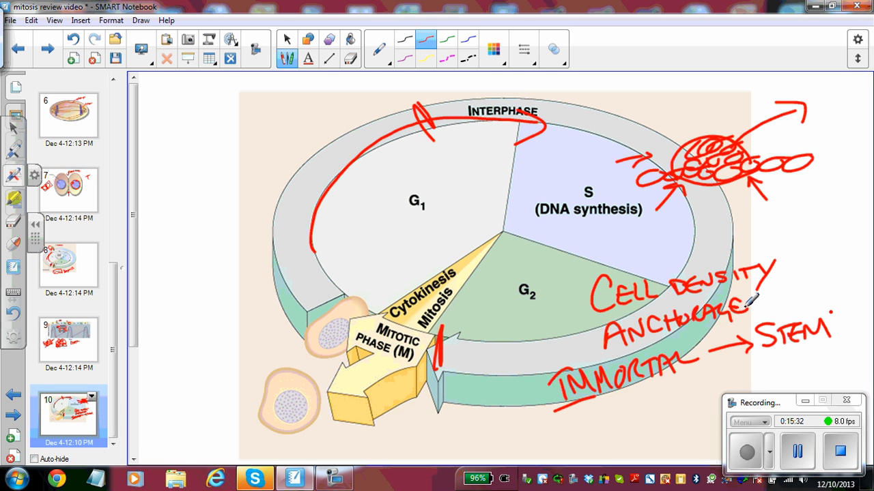
mouse_move(737, 262)
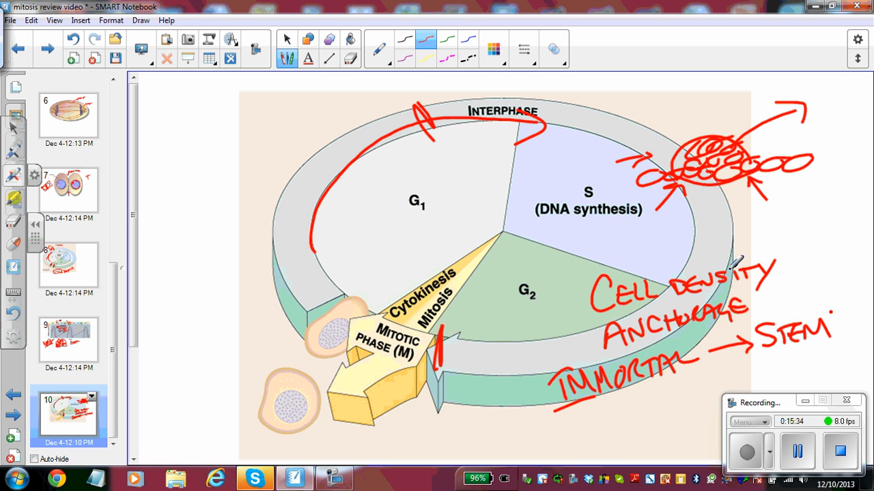